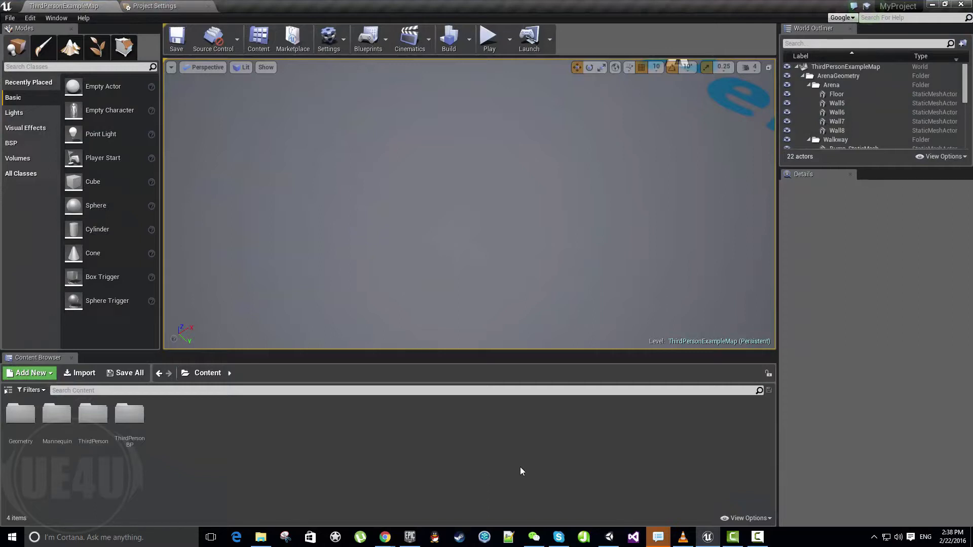
mouse_move(427, 460)
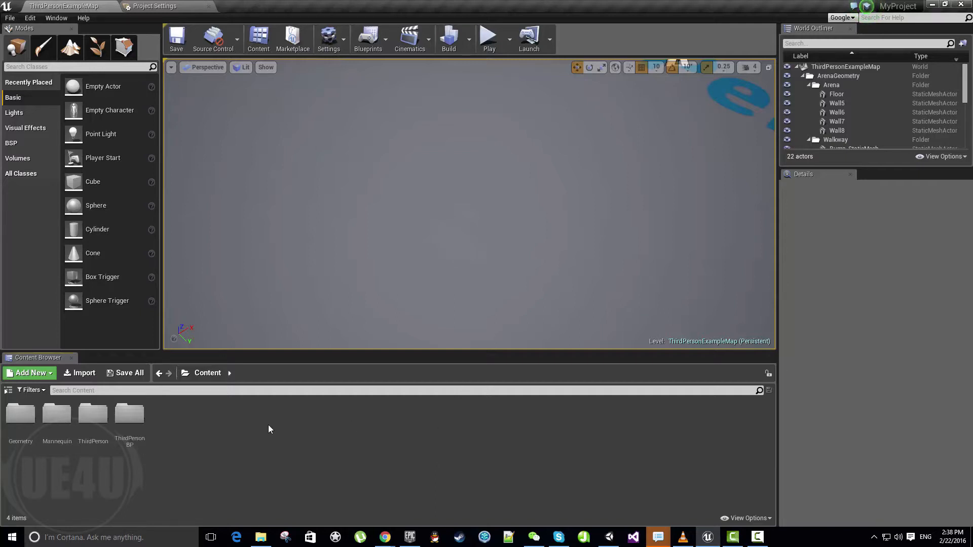
Step: Create a Tutorial Blueprint named ExplainTutorial under Add New > Miscellaneous, open it and save it
click(29, 372)
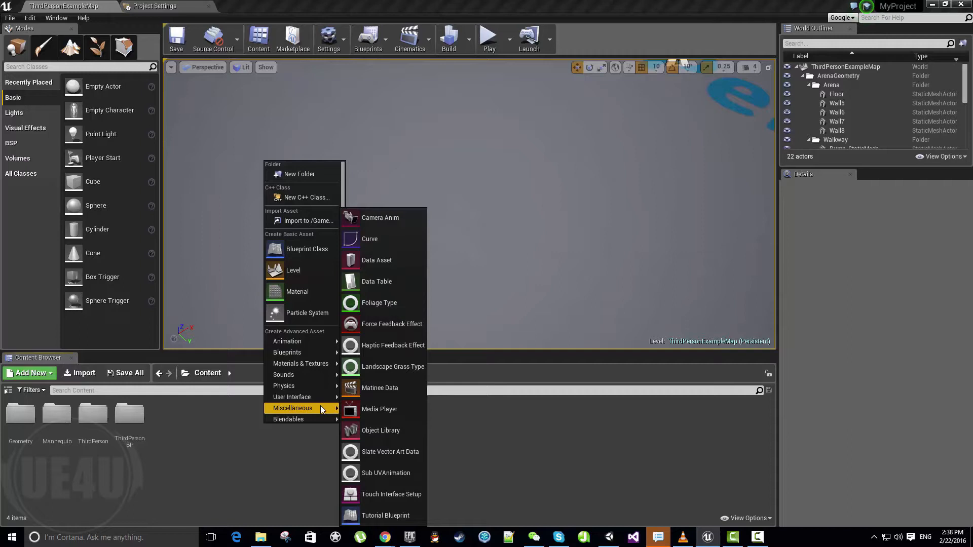
mouse_move(386, 515)
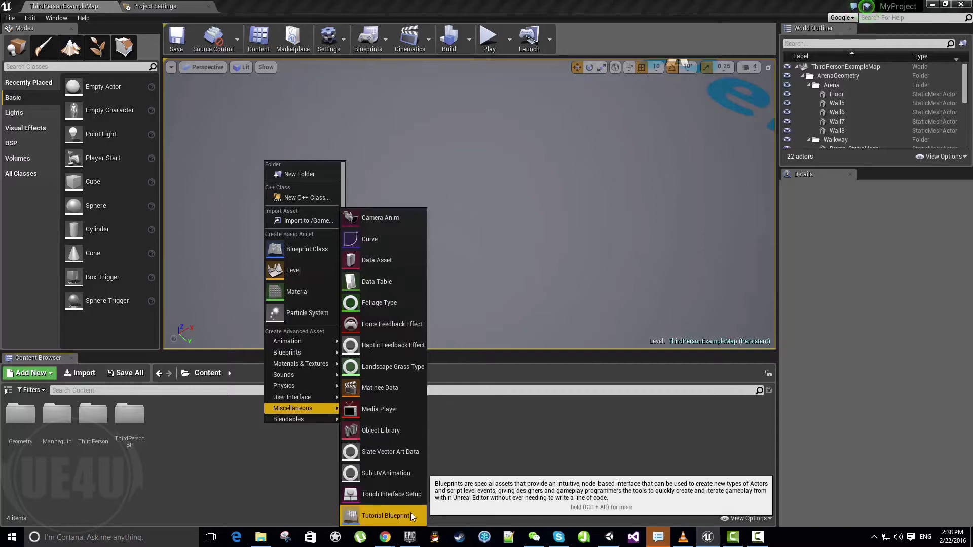
click(382, 515)
text(Explain Tutorial)
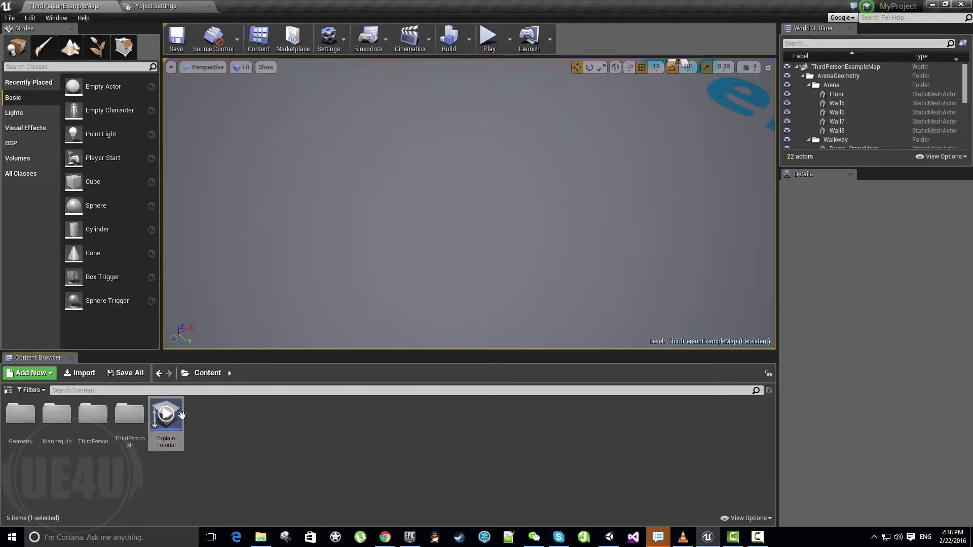
double_click(165, 416)
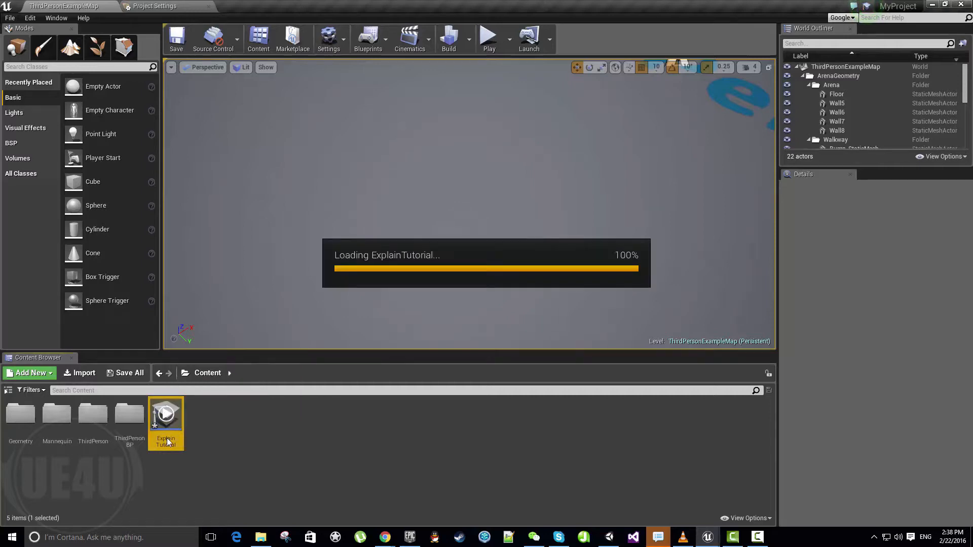
double_click(166, 413)
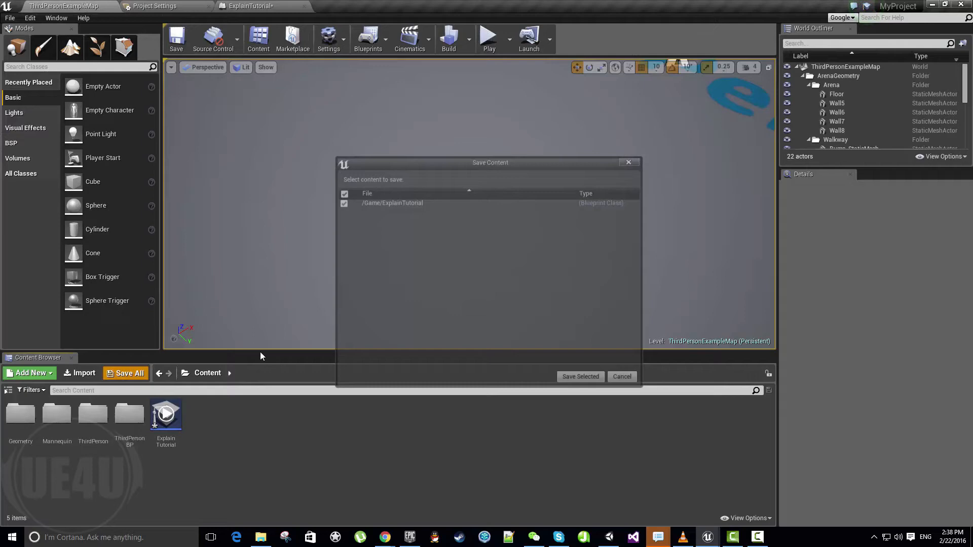
click(579, 378)
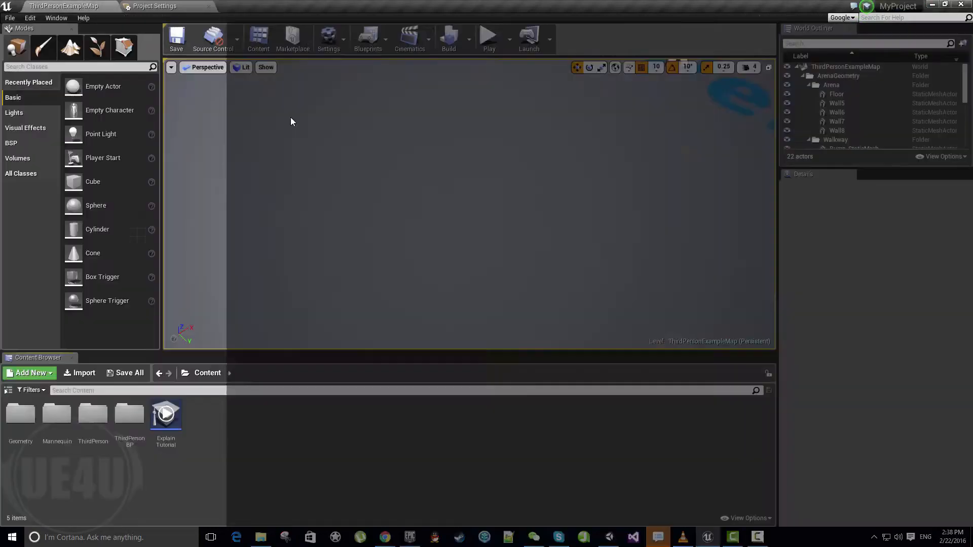
Step: Set Title to TutBlueprint and Content to 'Explaining the tutorial blueprint asset', then return to the level
double_click(166, 415)
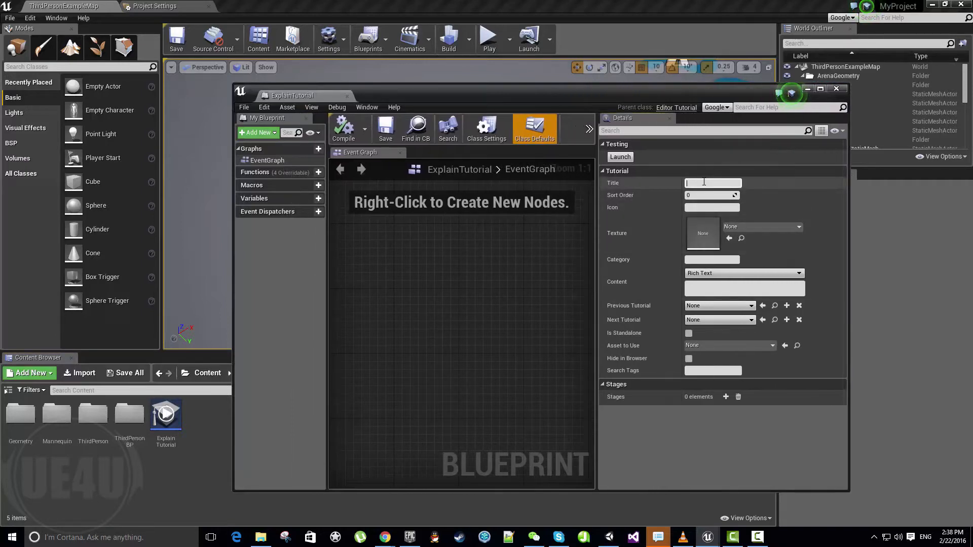
text(TutBl)
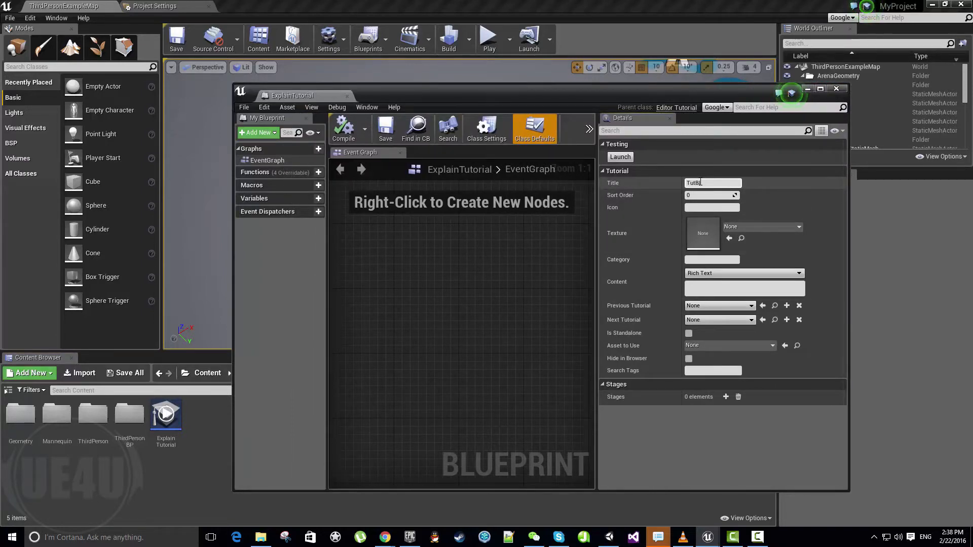
text(lueprint)
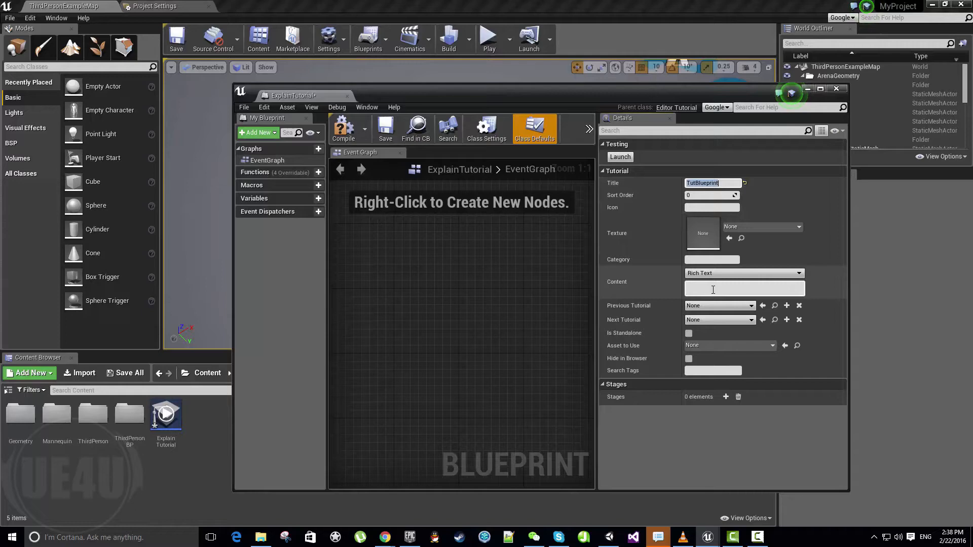
text(Explaining the tutorial bluepri)
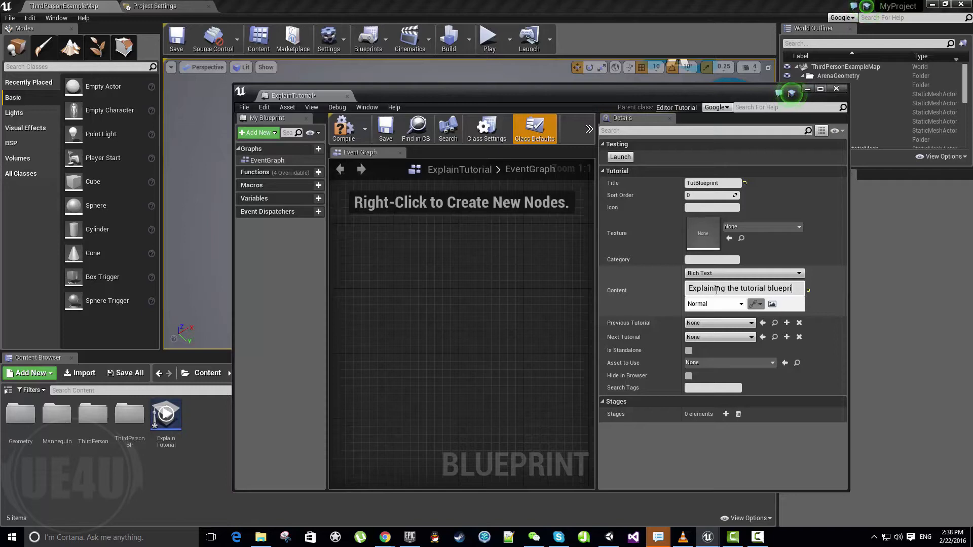
text(asset)
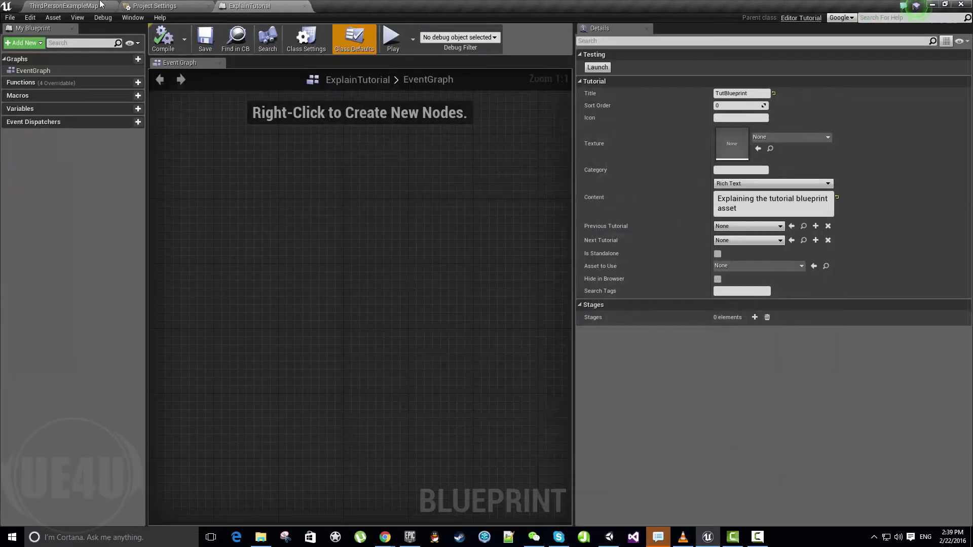
click(62, 6)
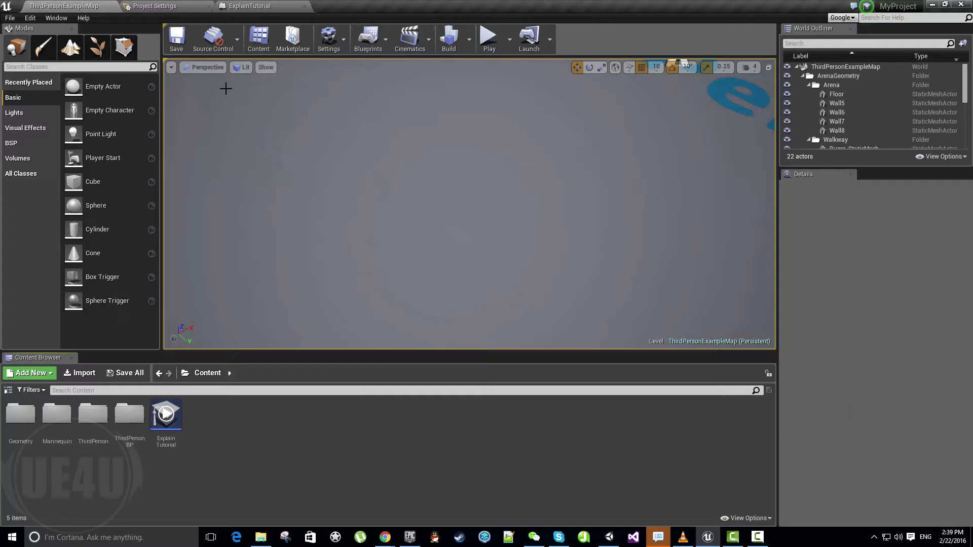
Step: Add a first stage to ExplainTutorial and name it Phase 1
double_click(165, 414)
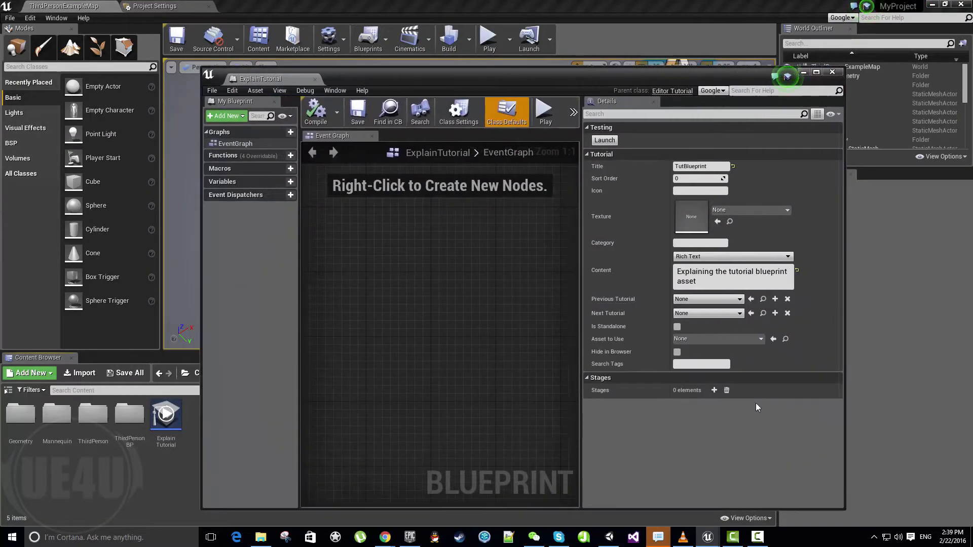
click(714, 390)
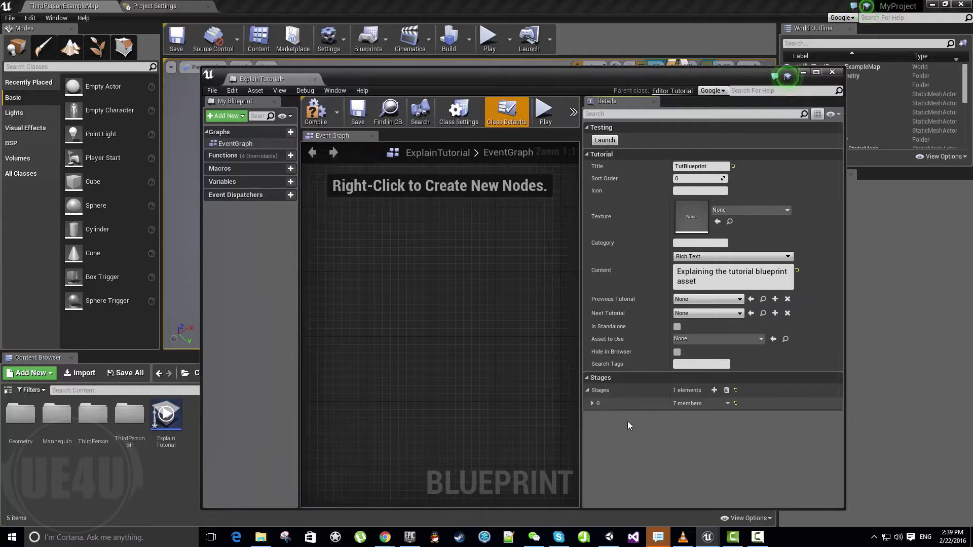
click(591, 402)
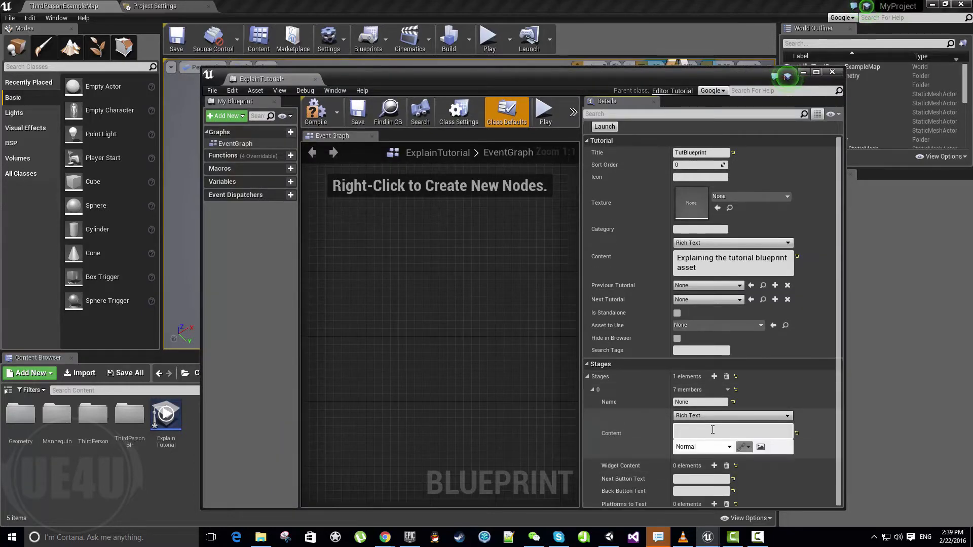
click(713, 430)
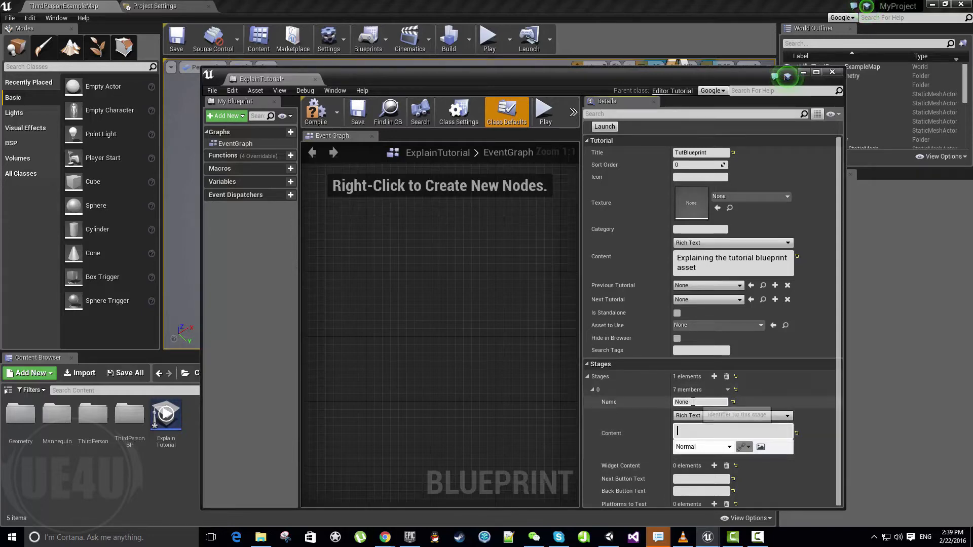
text(Phase 1)
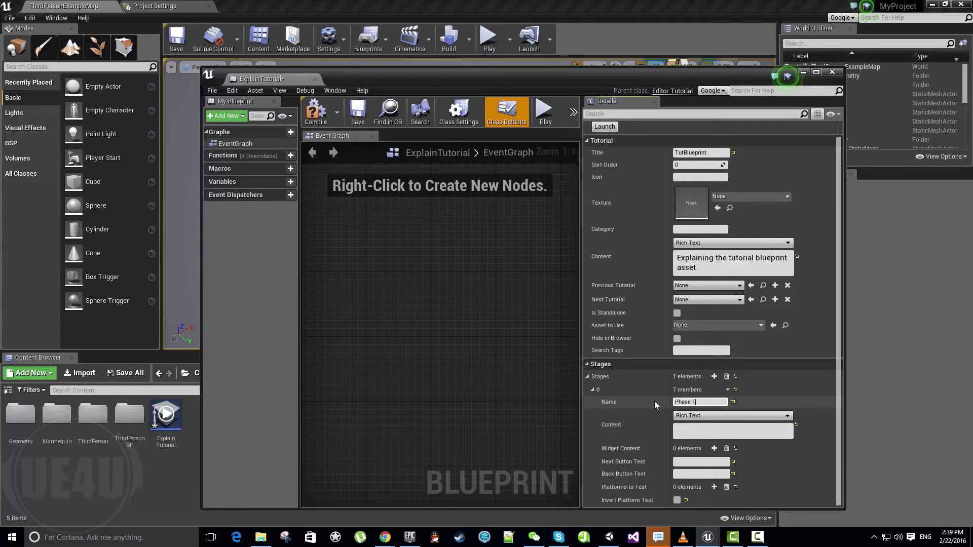
Step: Write Phase 1's content as an intro message 'Here are some intro for the tutorial'
text(here)
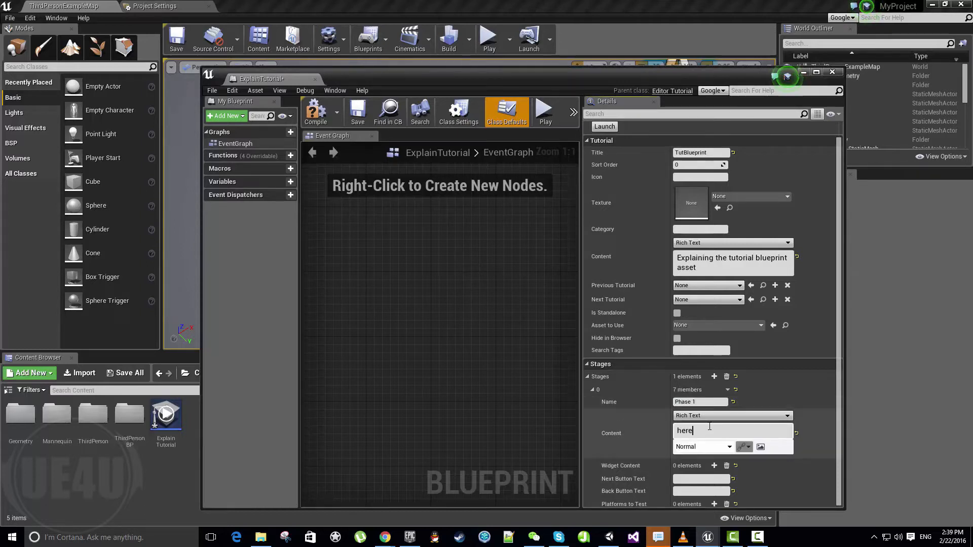
text(Here are some text poping up as an i)
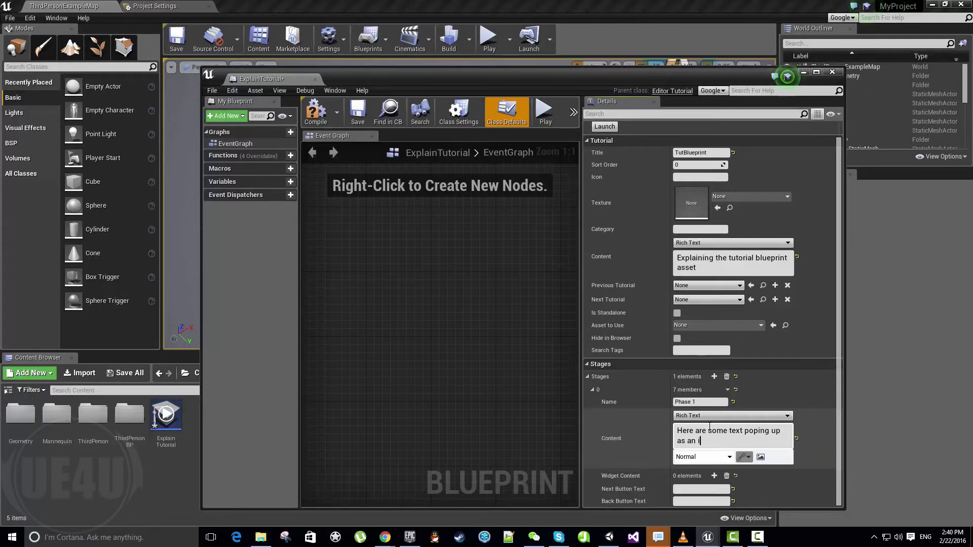
text(ntro for the t)
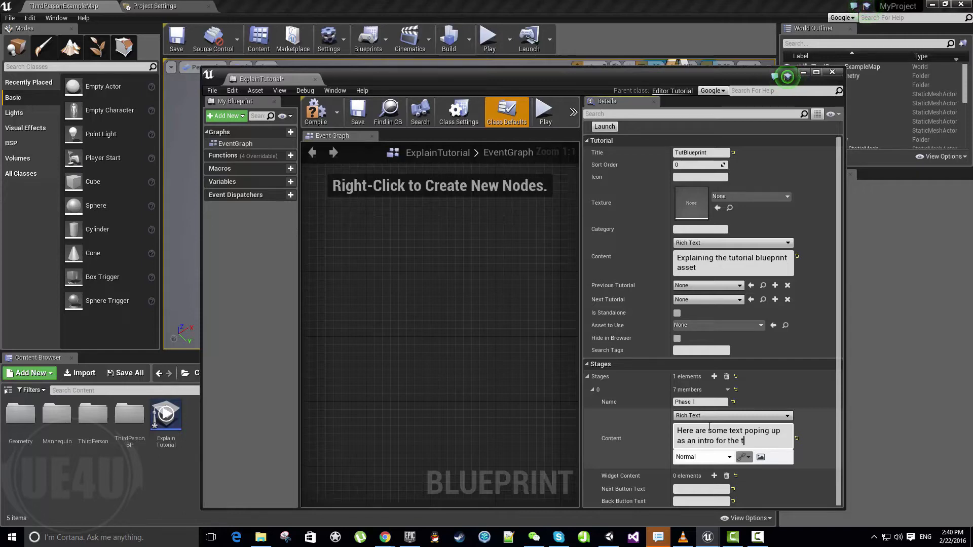
text(utorial)
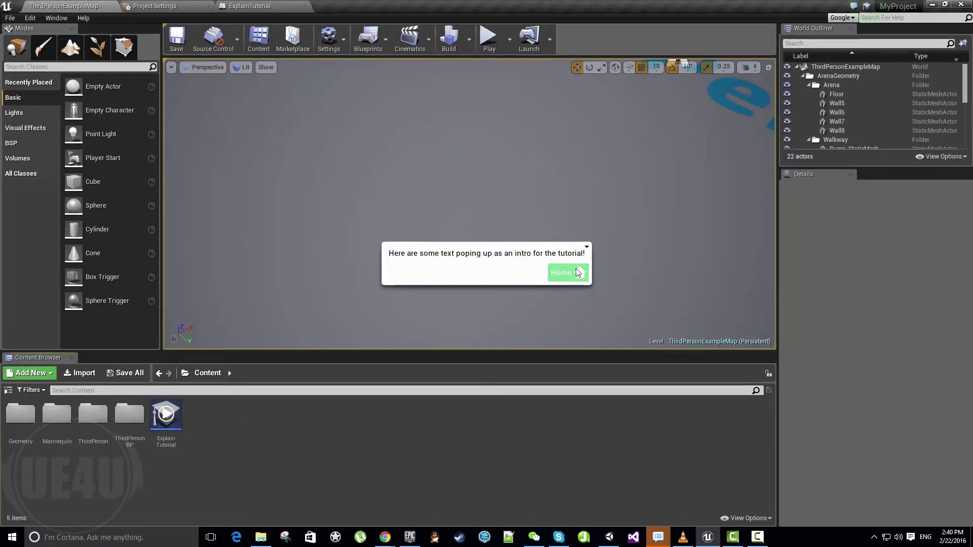
mouse_move(565, 275)
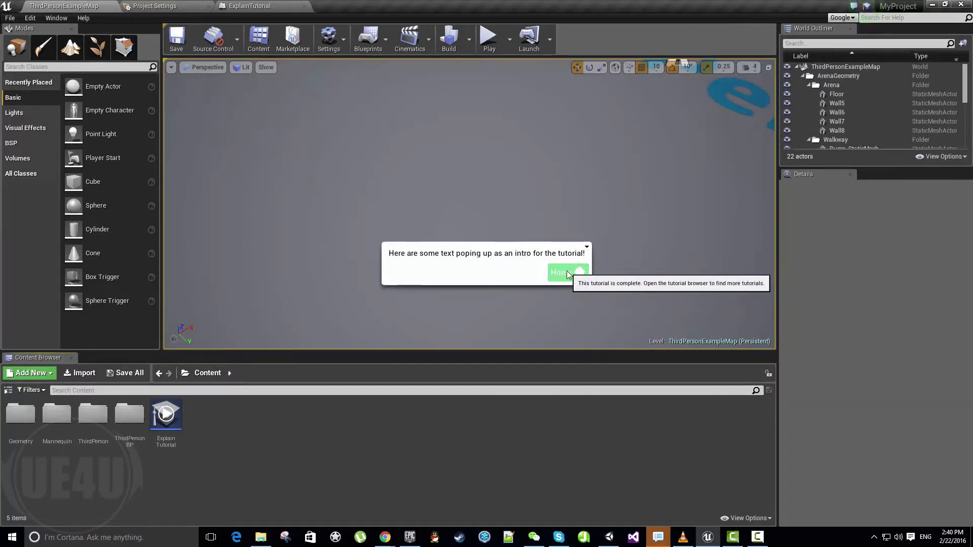
Step: End the one-stage tutorial preview and return to the ExplainTutorial settings
click(563, 273)
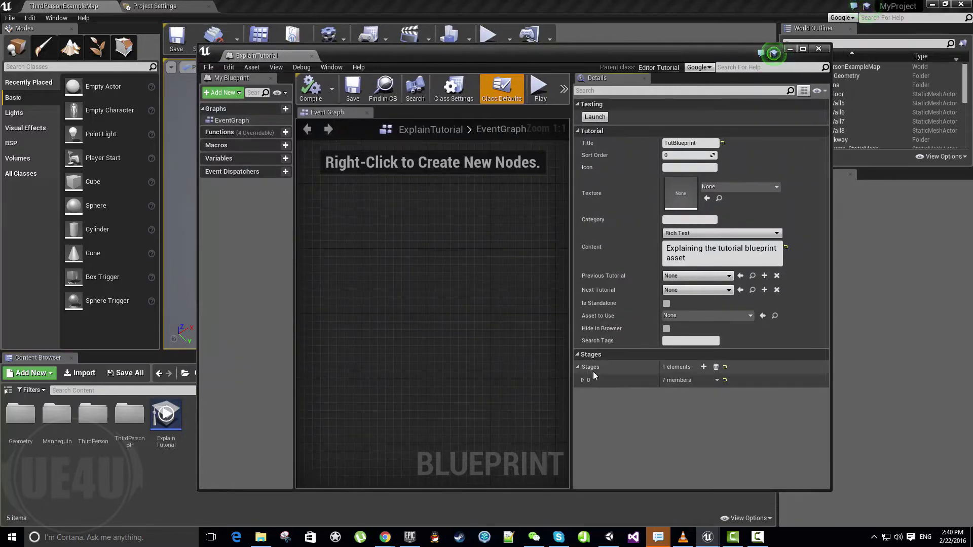
Step: Add a second stage named Phase 2
click(703, 367)
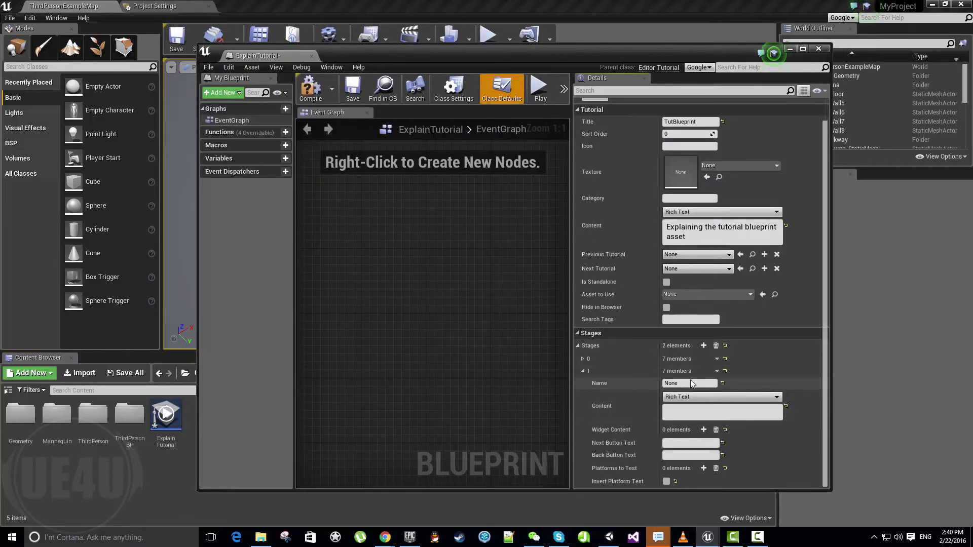
text(P)
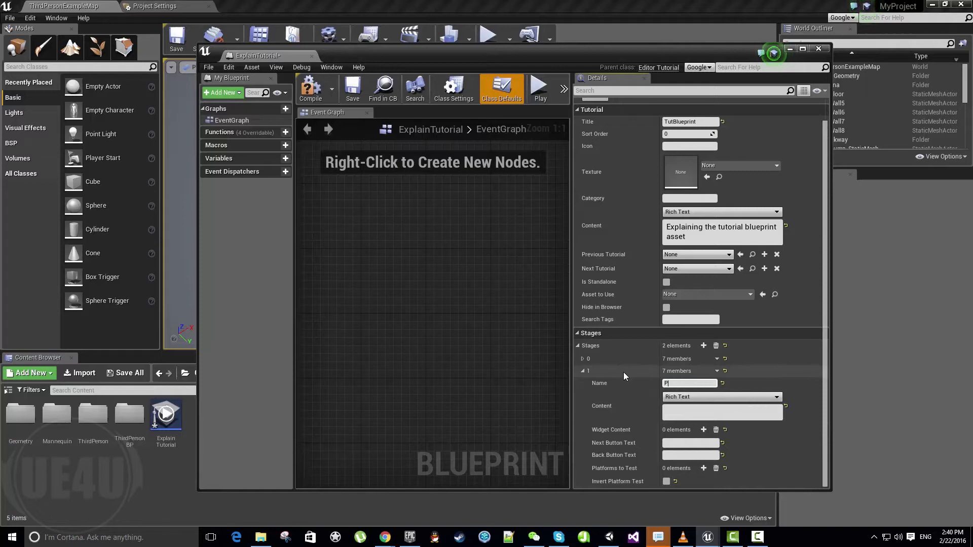
text(Phase 2)
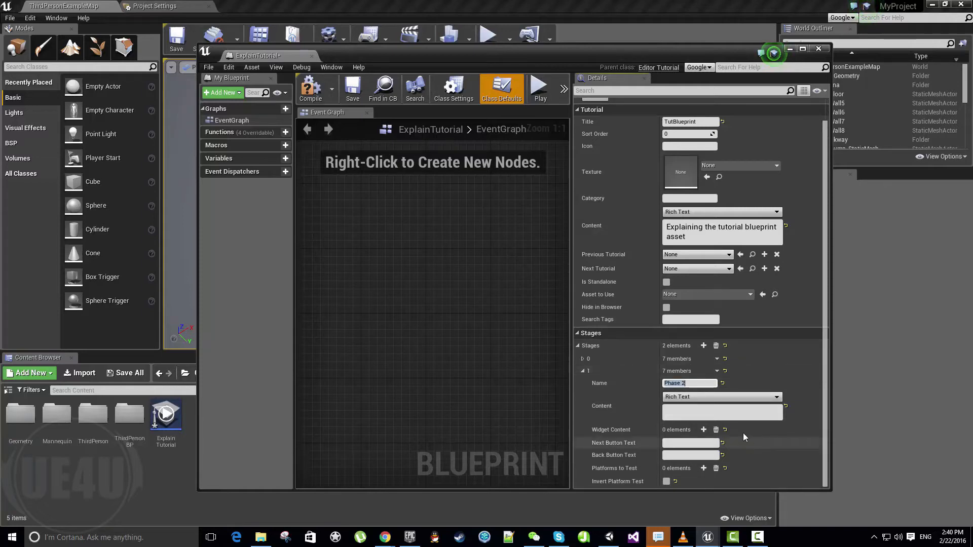
Step: Write Phase 2's content saying links and also images can be added
click(720, 412)
text(It is not only w)
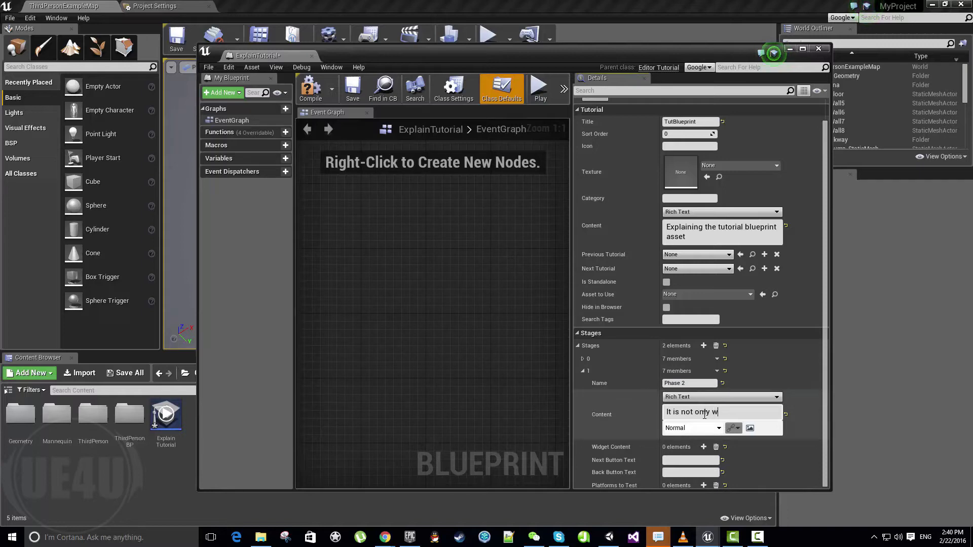
text(aht you can do)
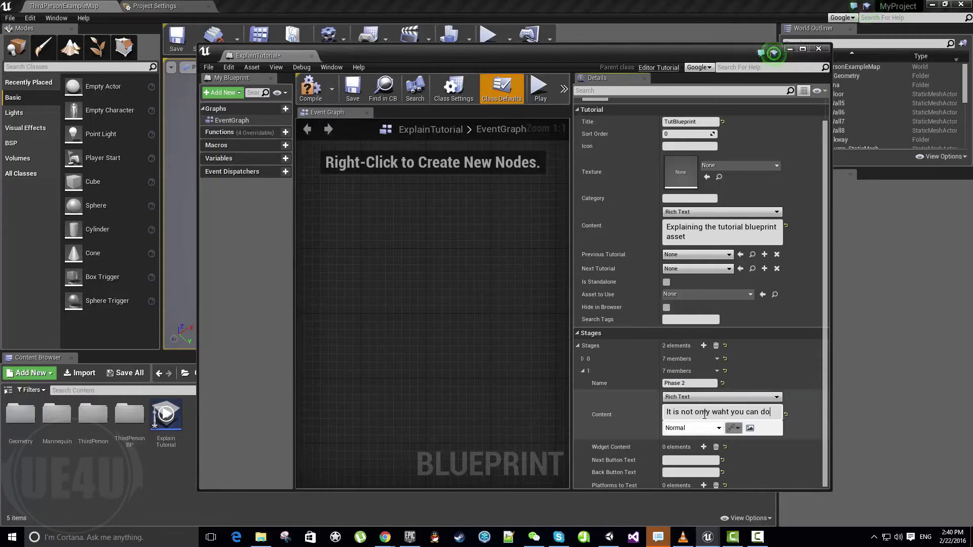
text(, but also you can add links or)
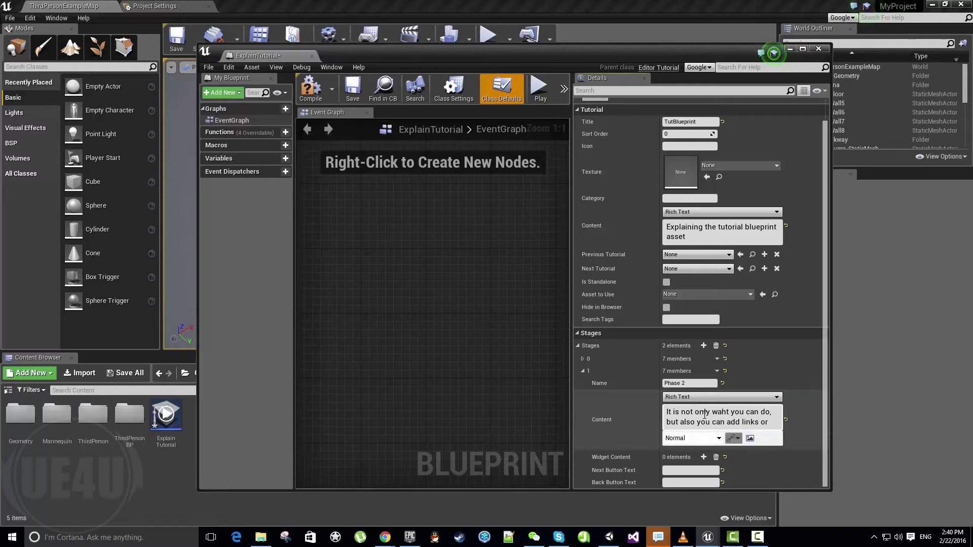
text(images to the text!)
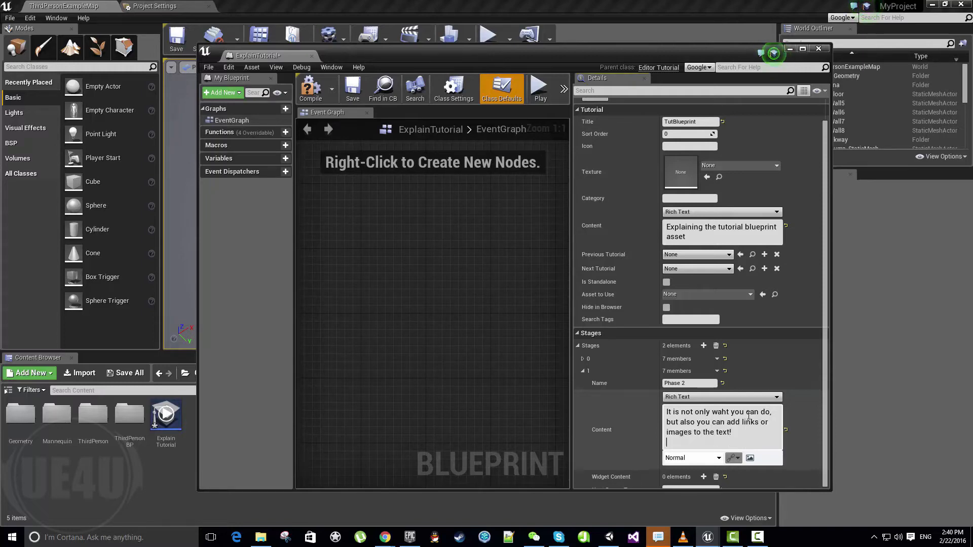
mouse_move(734, 459)
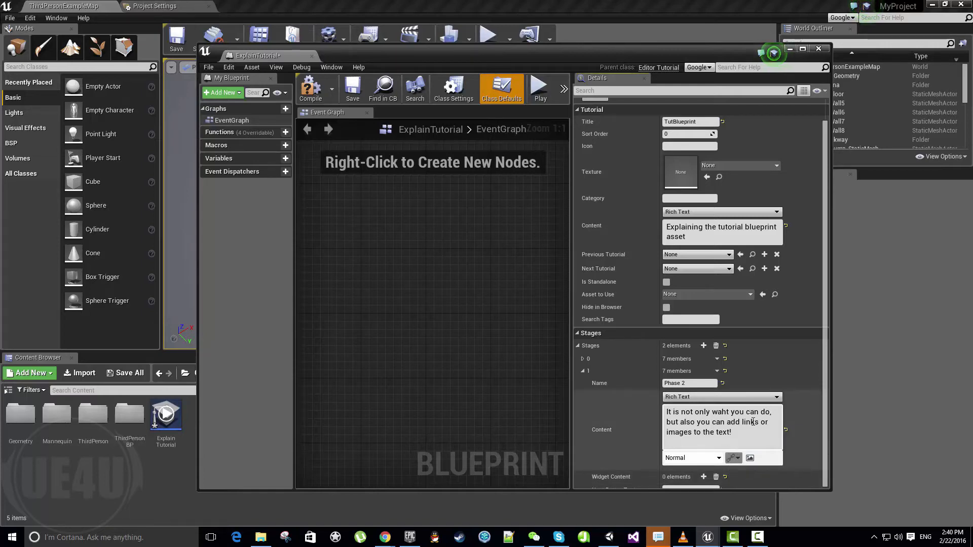
right_click(385, 532)
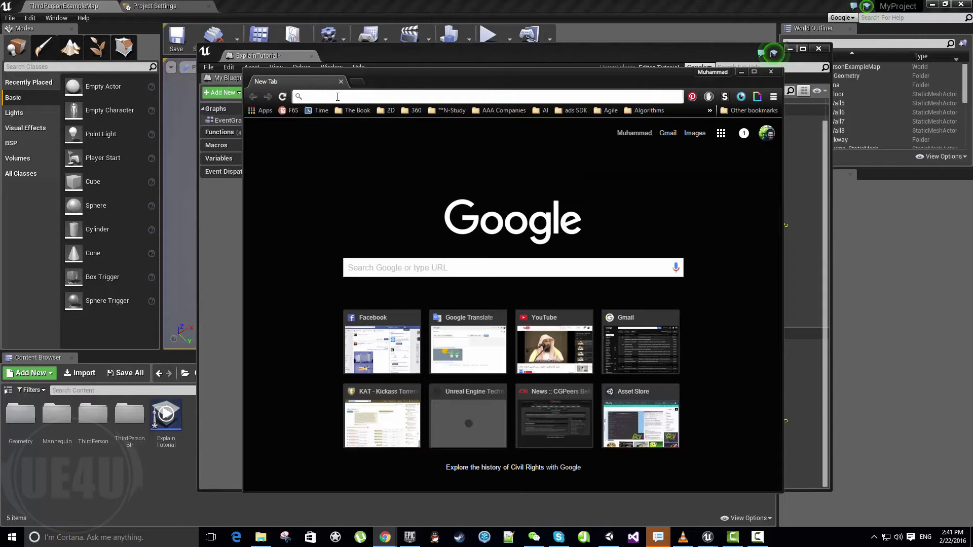
Step: Look up unrealengine.com in Chrome, then make the word Blog a hyperlink and fill in its URL
text(unrealengine.com)
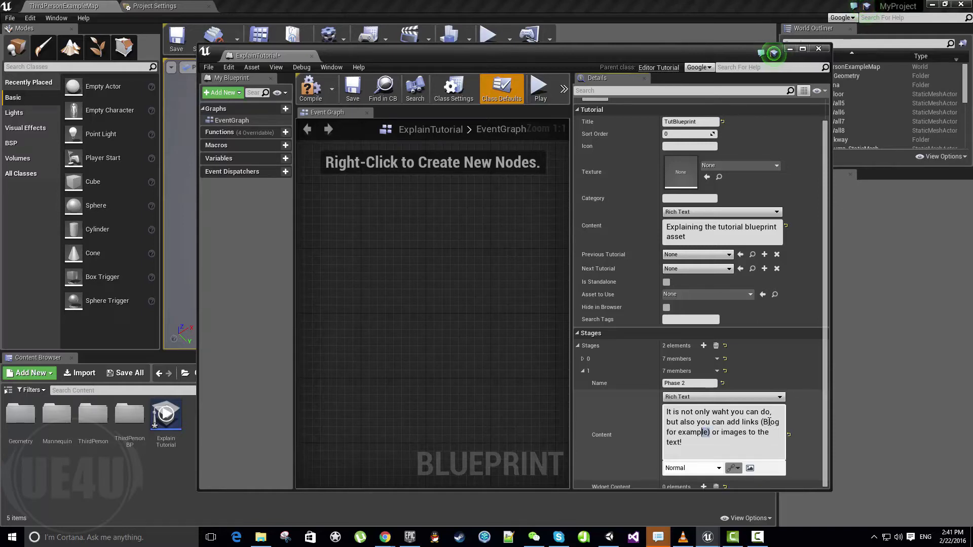
double_click(769, 421)
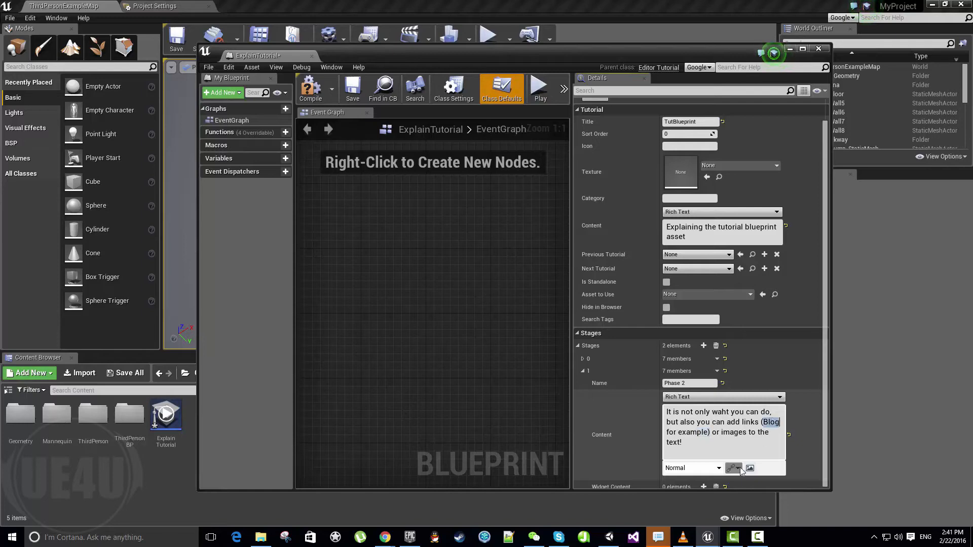
mouse_move(734, 468)
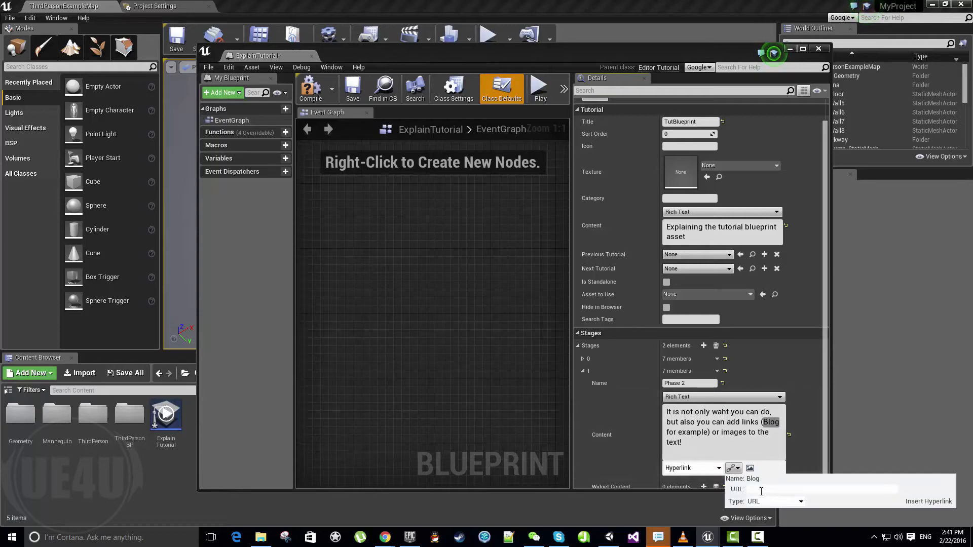
click(801, 502)
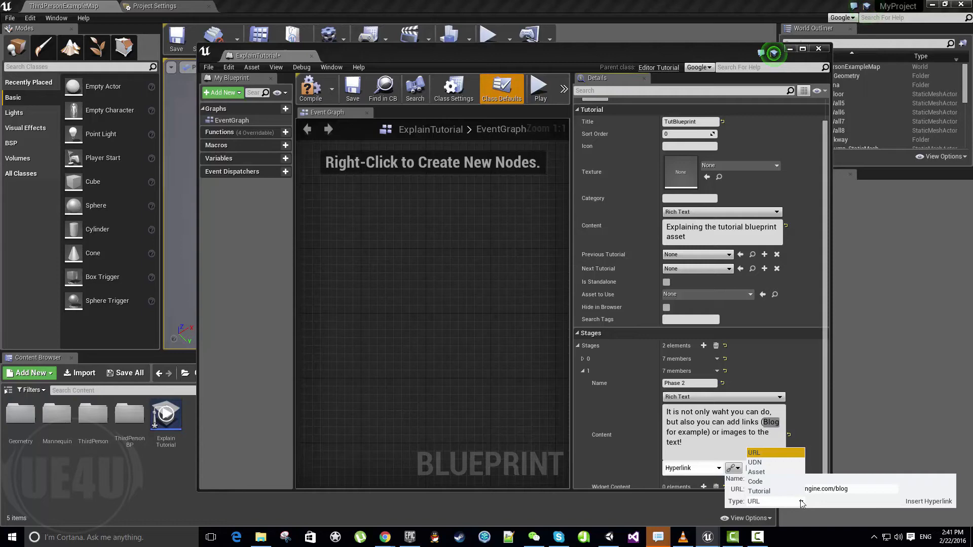
mouse_move(755, 501)
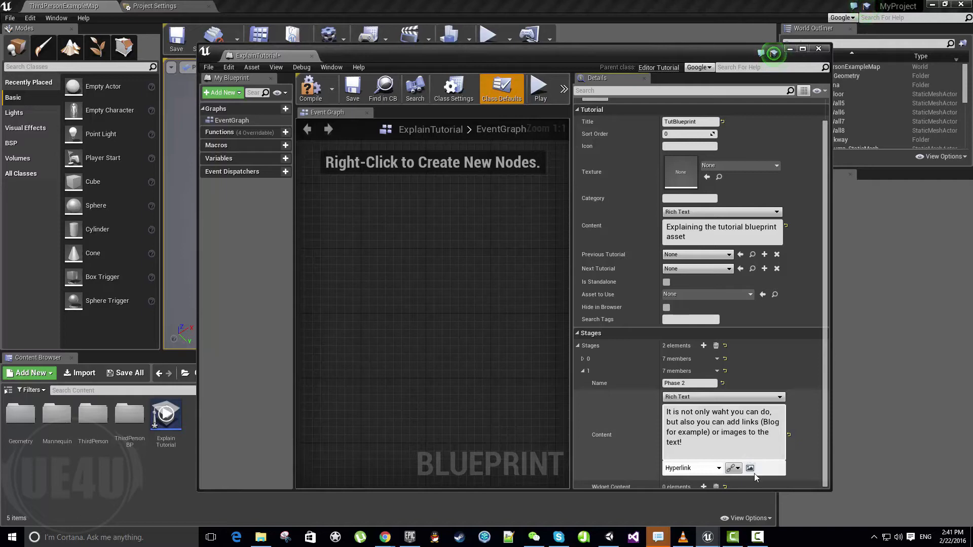
Step: Insert the chat screenshot PNG from the Desktop into Phase 2's text and launch the tutorial
click(750, 468)
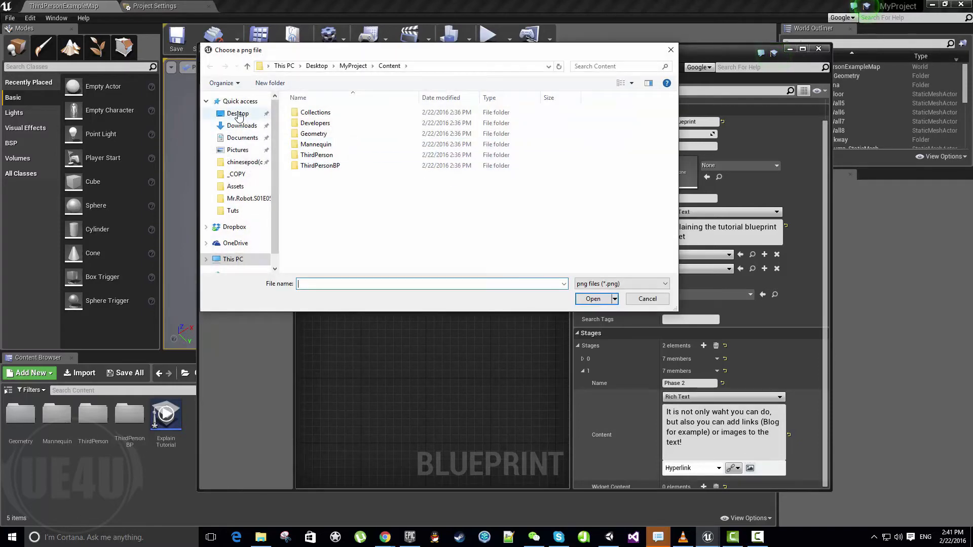
click(237, 113)
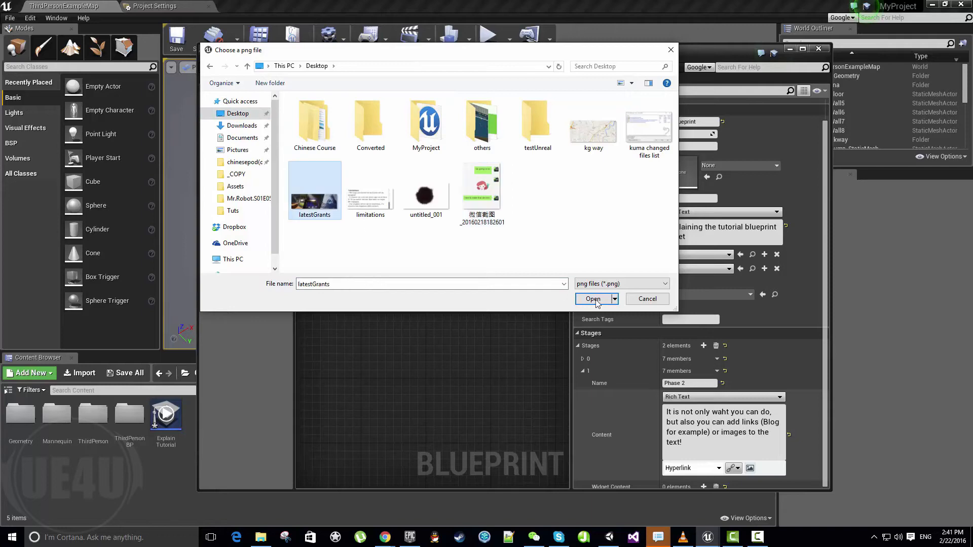
click(481, 186)
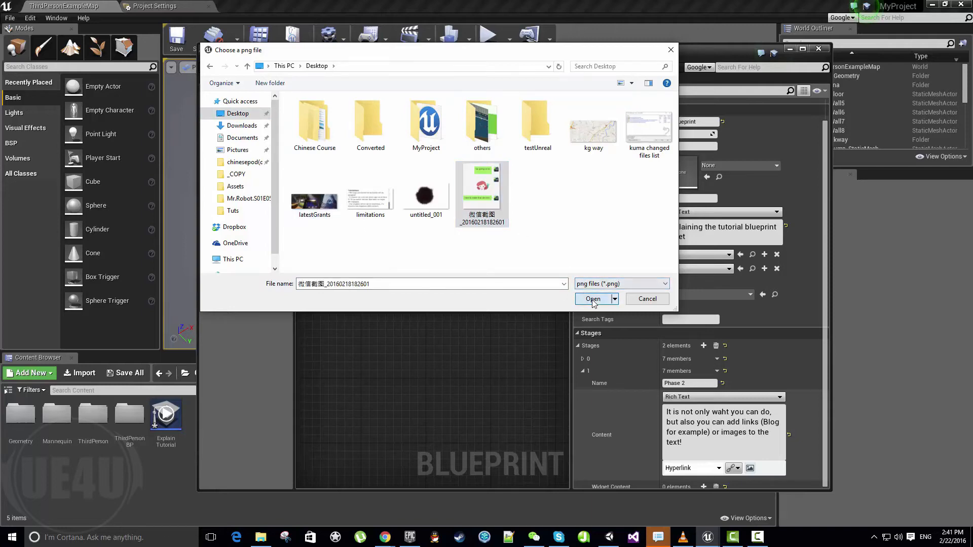
click(592, 299)
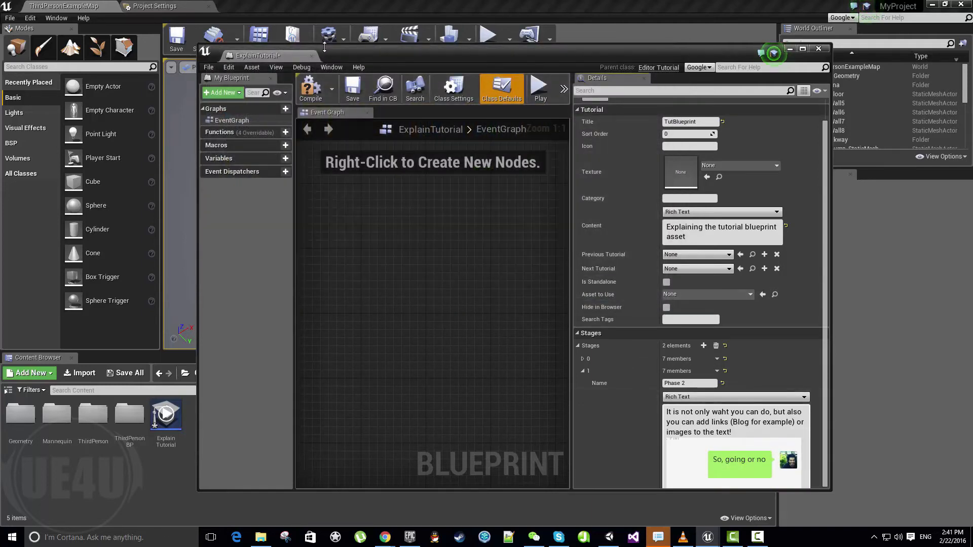
click(801, 48)
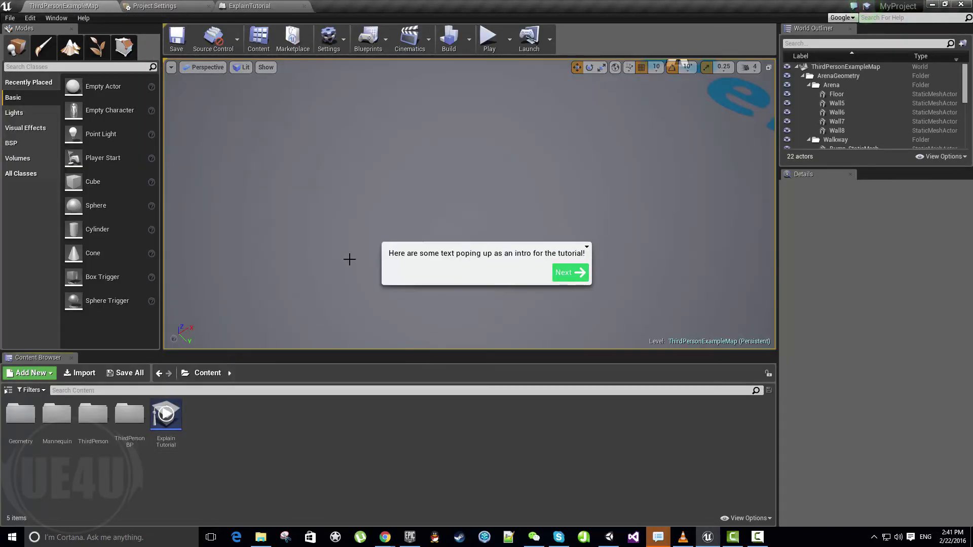
Step: Advance the tutorial preview to the Phase 2 panel with its text and image
click(569, 273)
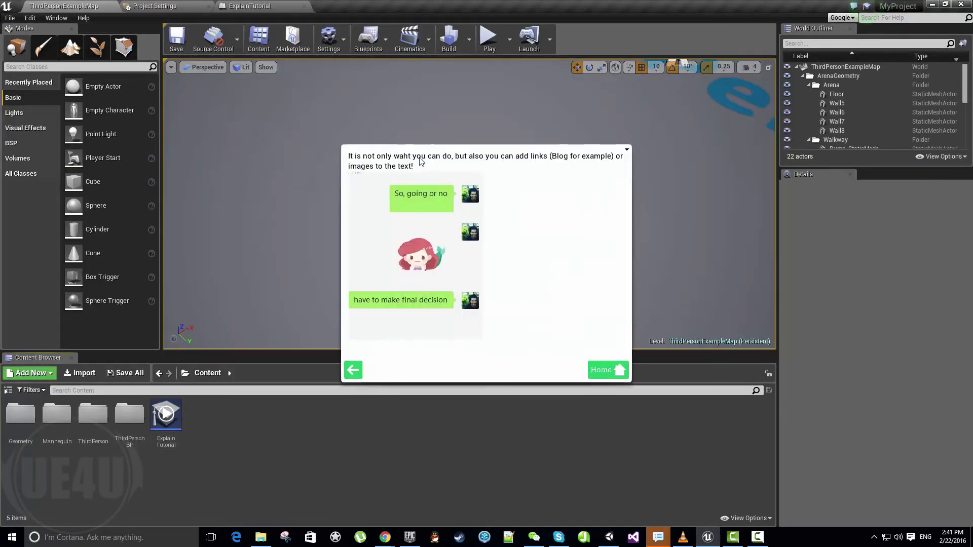
mouse_move(562, 161)
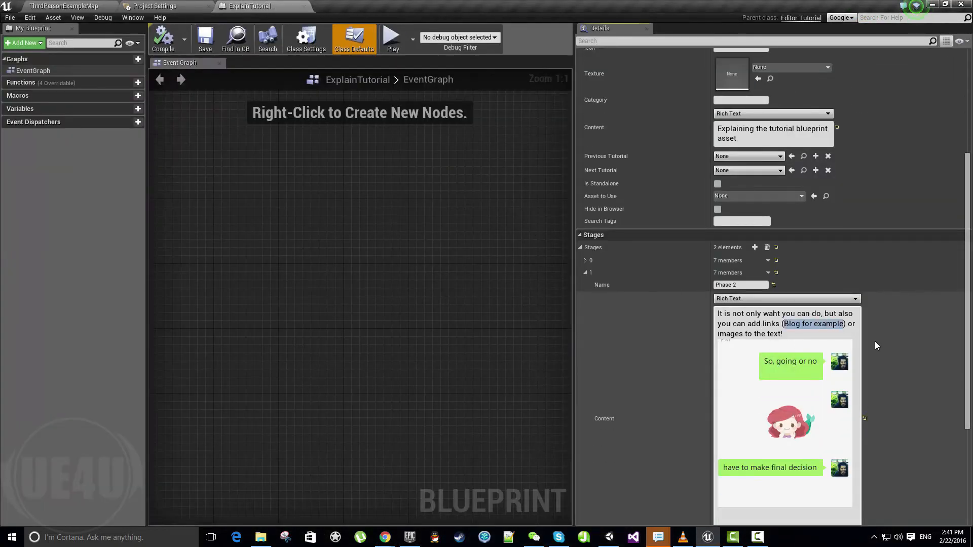
click(742, 447)
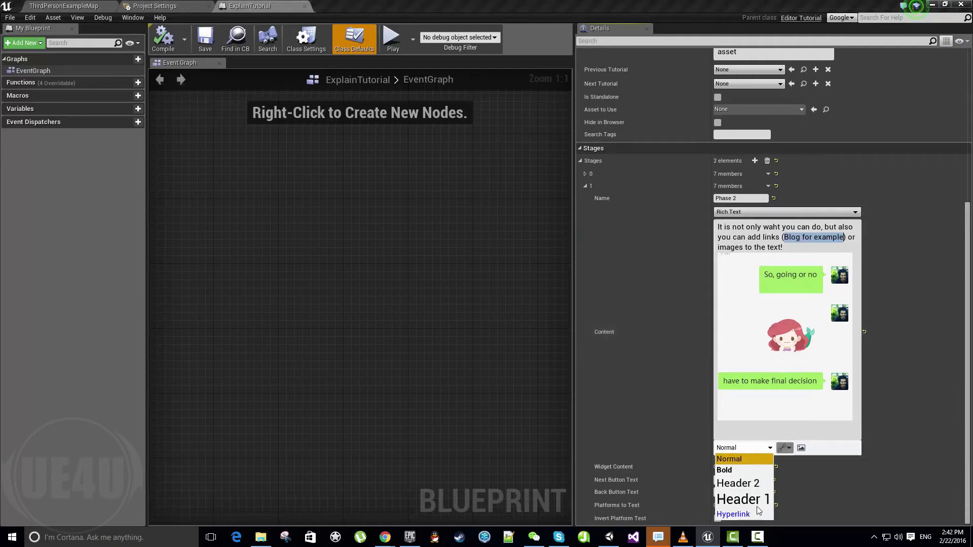
click(733, 514)
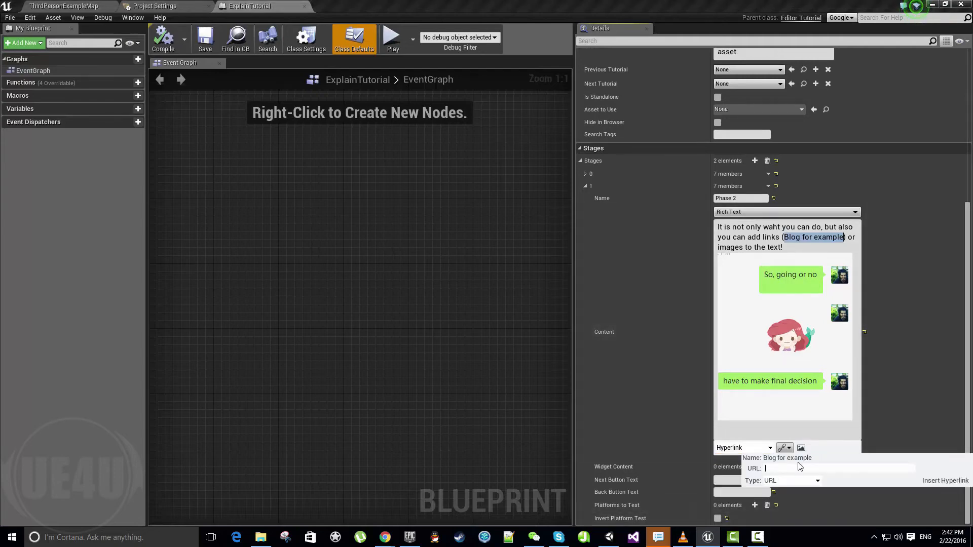
text(https://www.unrealengine.com/blog)
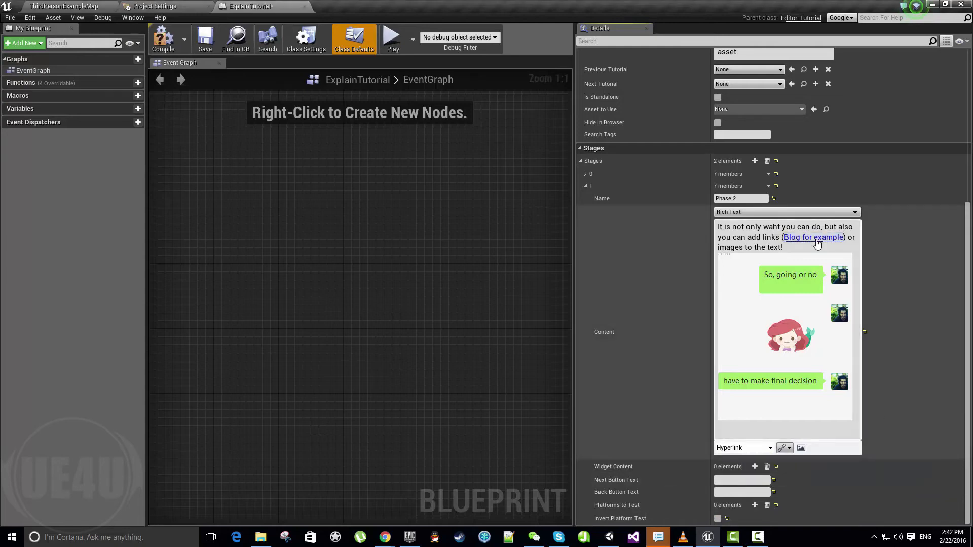
click(163, 39)
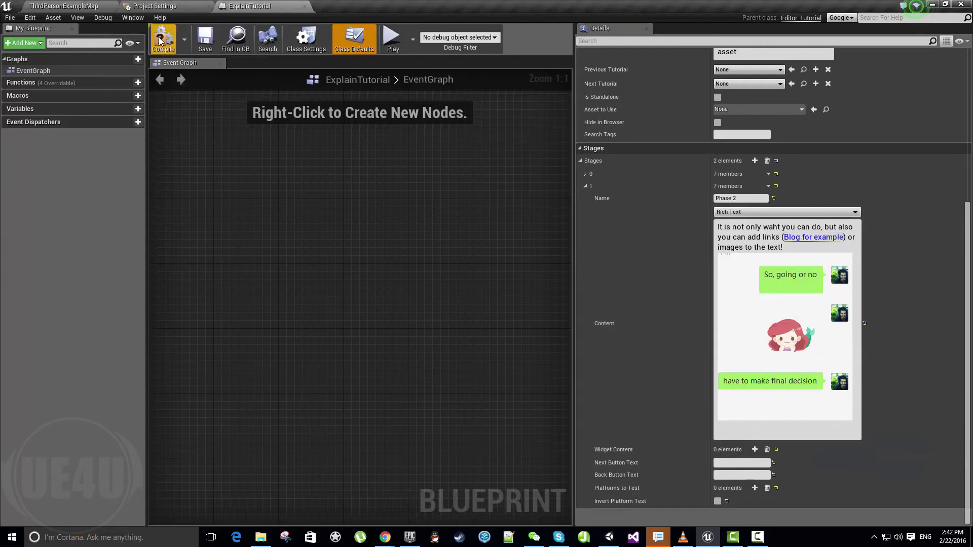
Step: Launch the ExplainTutorial from the level and follow the Blog for example link
click(62, 6)
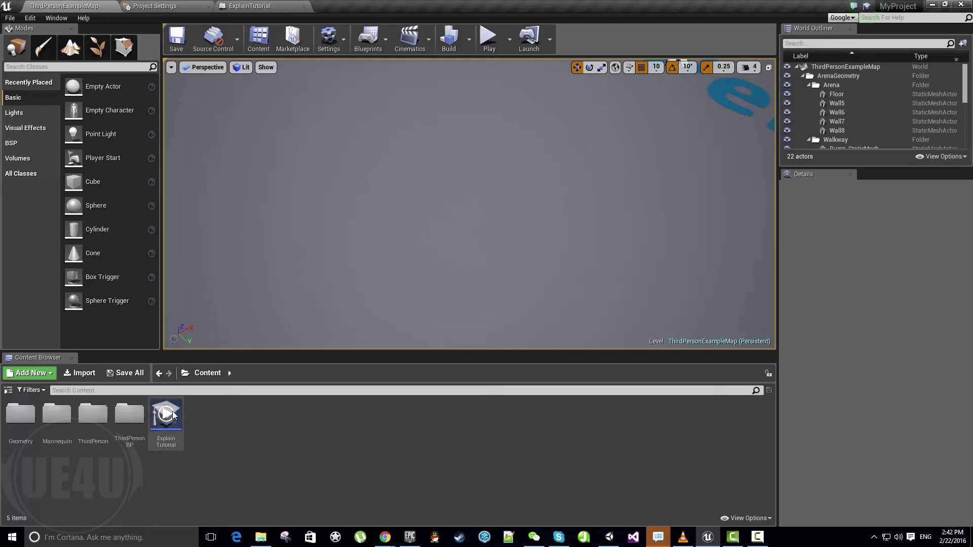
double_click(165, 414)
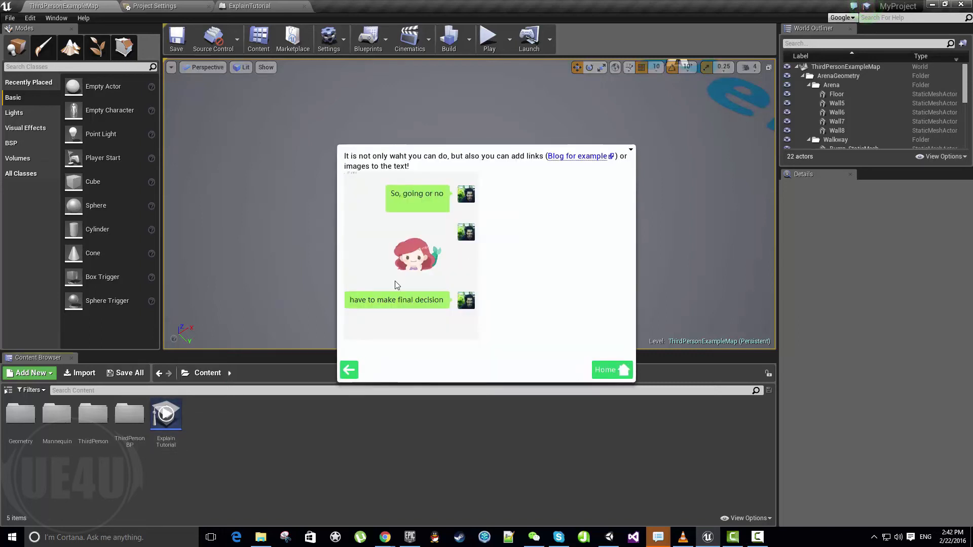
click(577, 156)
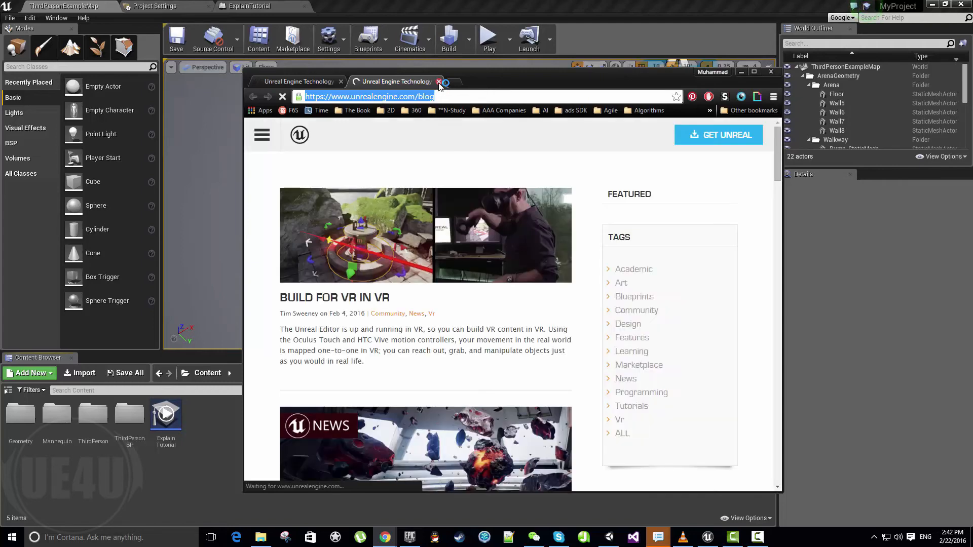
Step: Close the Unreal Engine blog page in Chrome
click(439, 81)
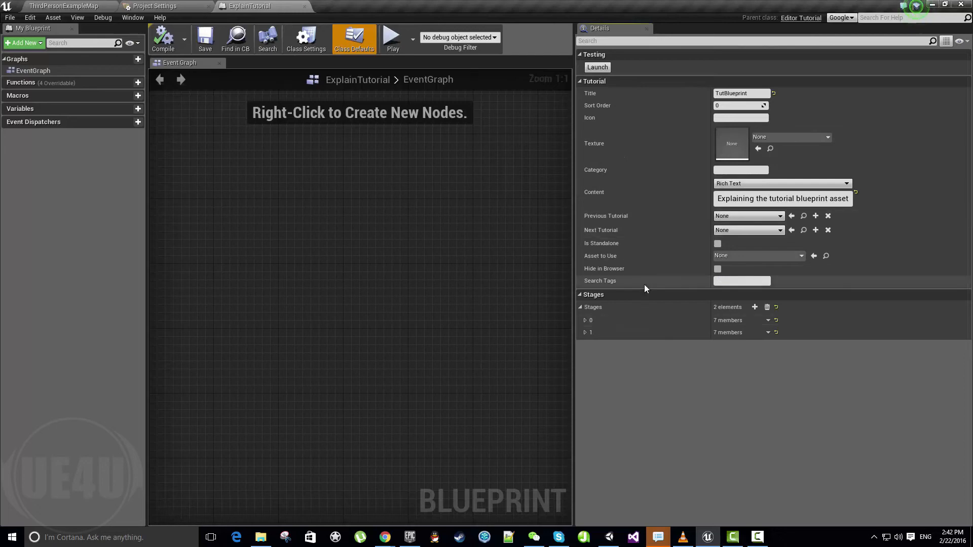
mouse_move(754, 306)
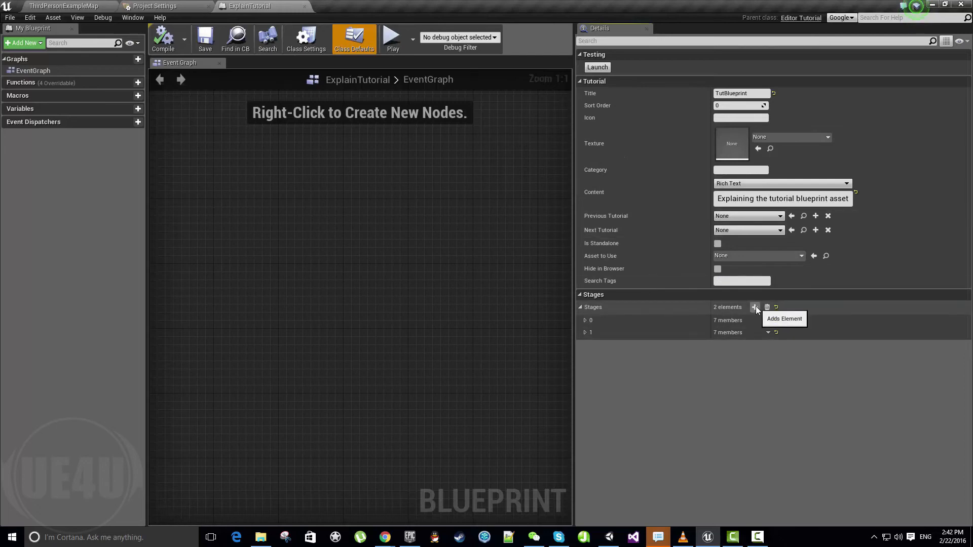
Step: Add stage Phase3 with text 'Or even more awesome when you can highlight something!'
click(754, 306)
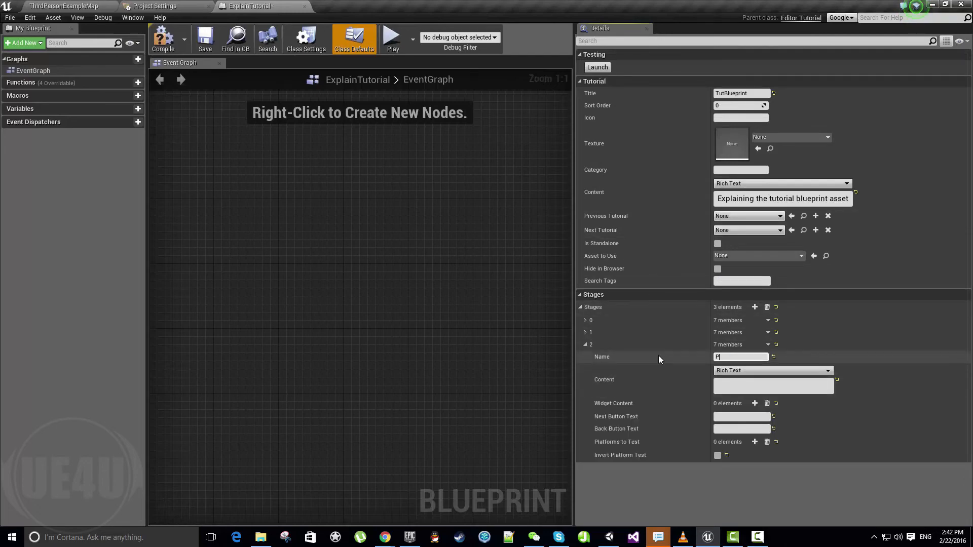
text(Phase3)
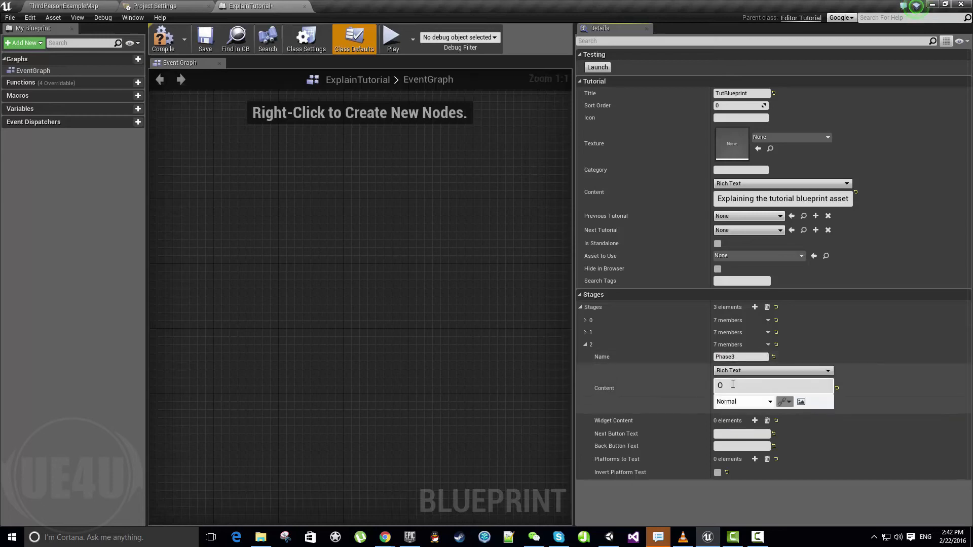
text(r even more awesome when you c)
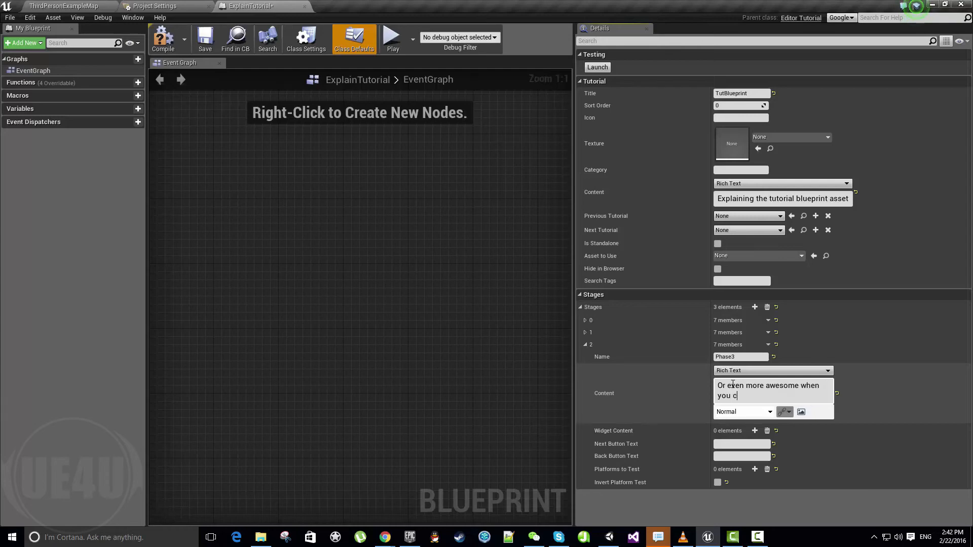
text(an h)
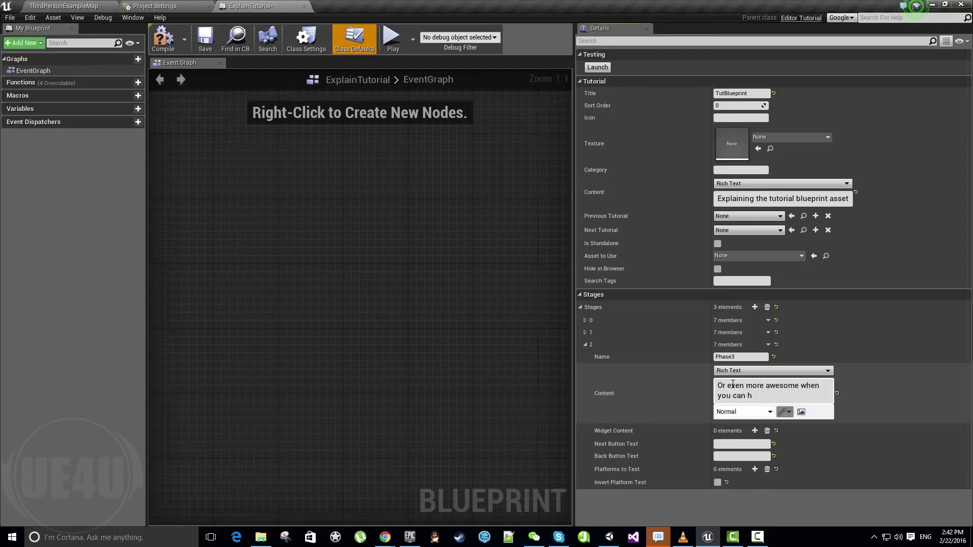
text(ighlight s)
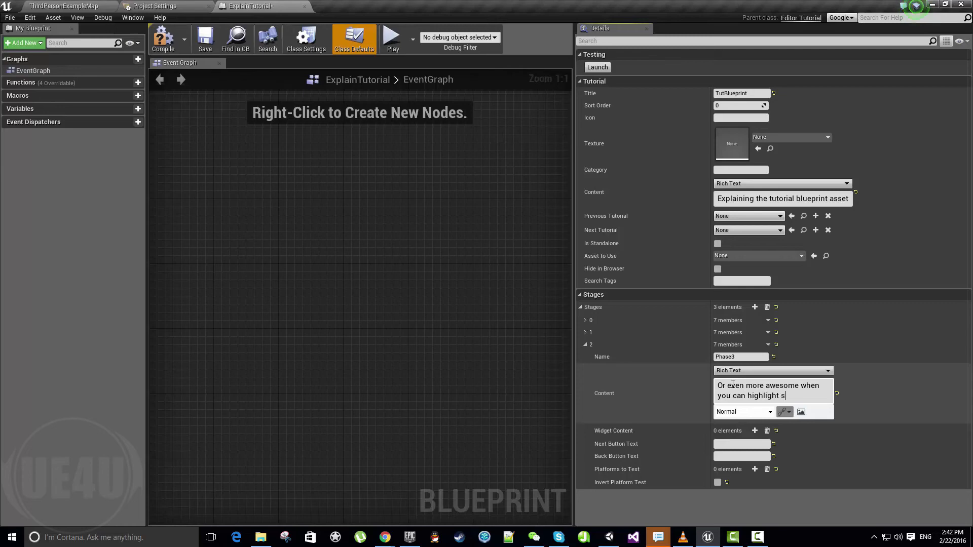
text(omething!)
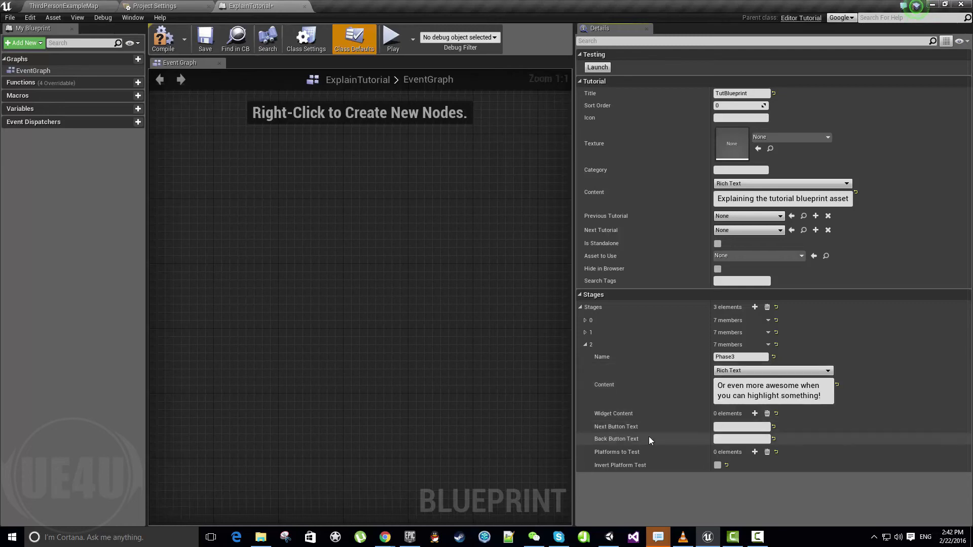
click(754, 413)
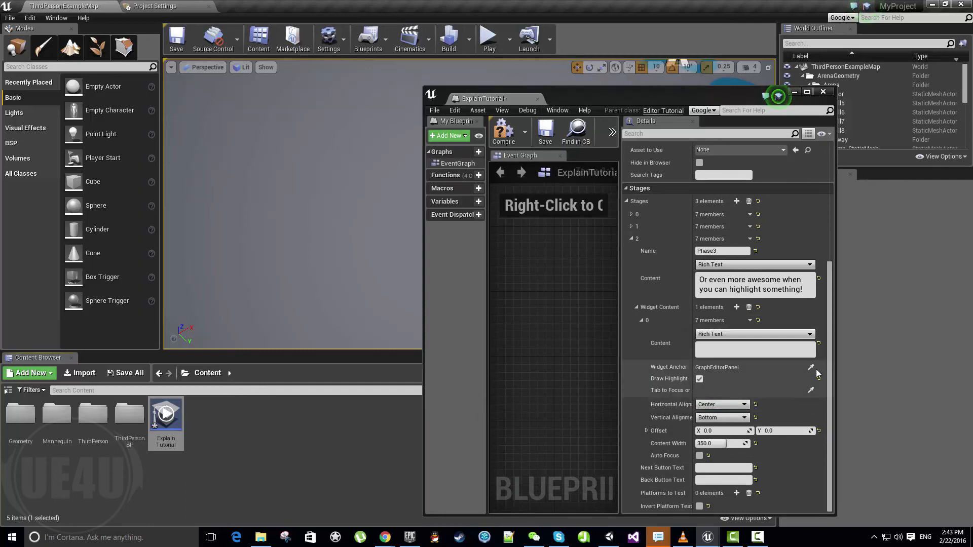
mouse_move(166, 414)
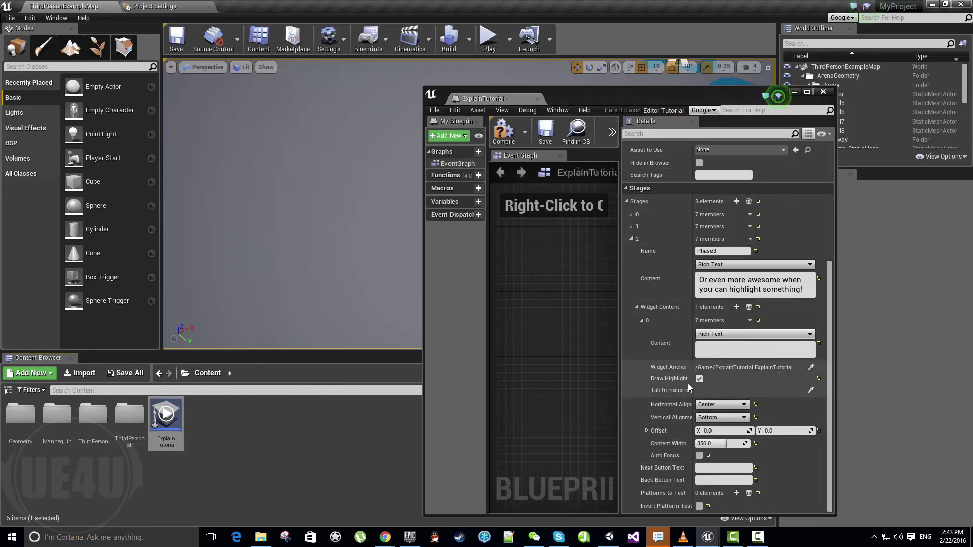
Step: Enable Auto Focus on Phase3's widget highlight and return to the level editor
click(700, 456)
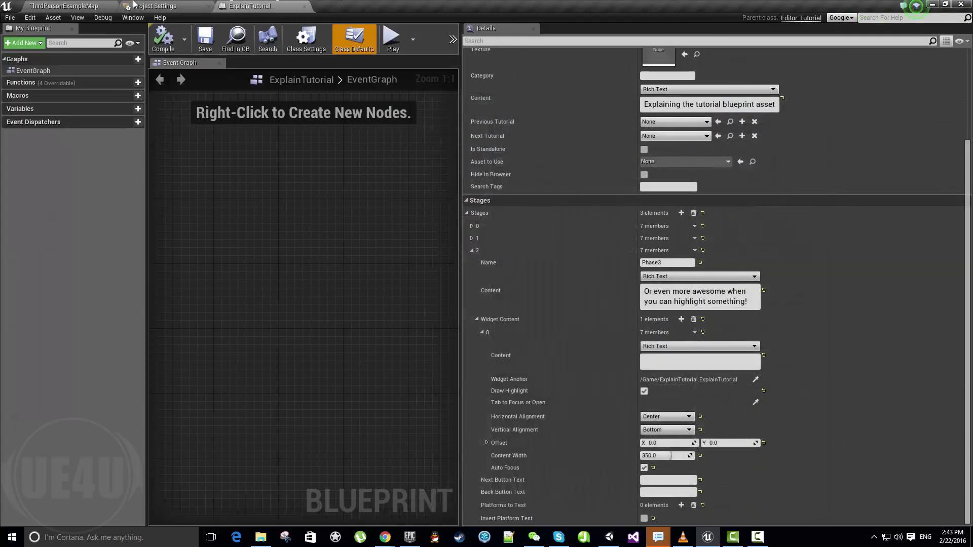
click(63, 6)
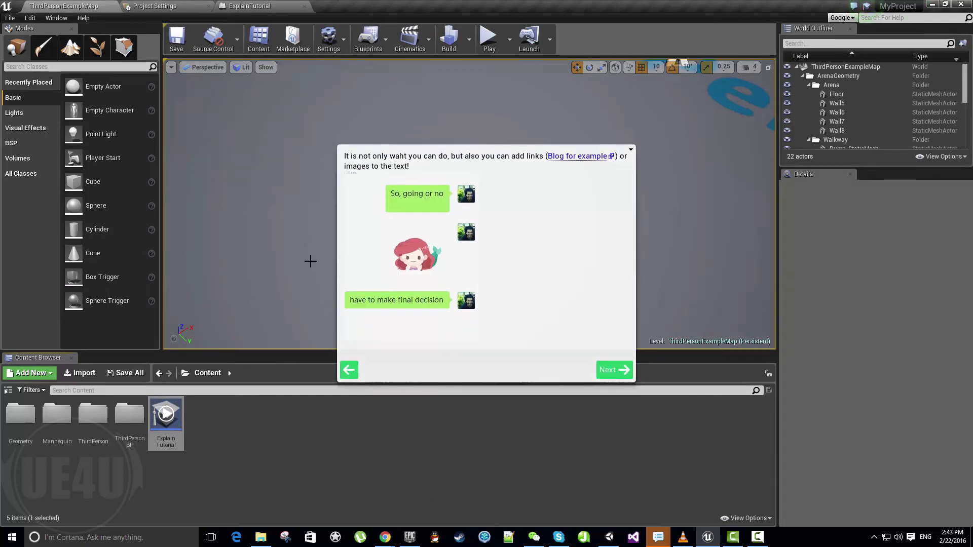
Step: Advance the running tutorial to Phase3 so the ExplainTutorial asset is highlighted
click(615, 369)
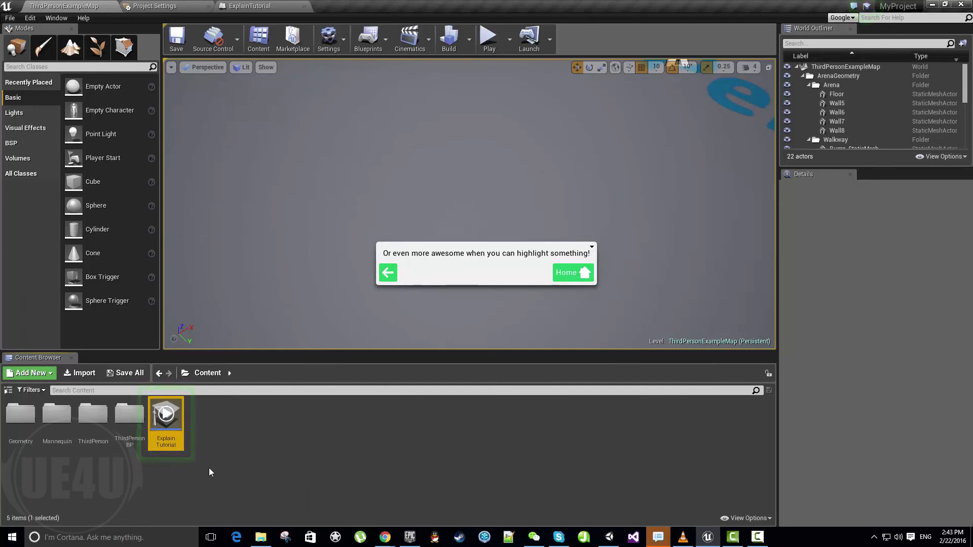
click(166, 413)
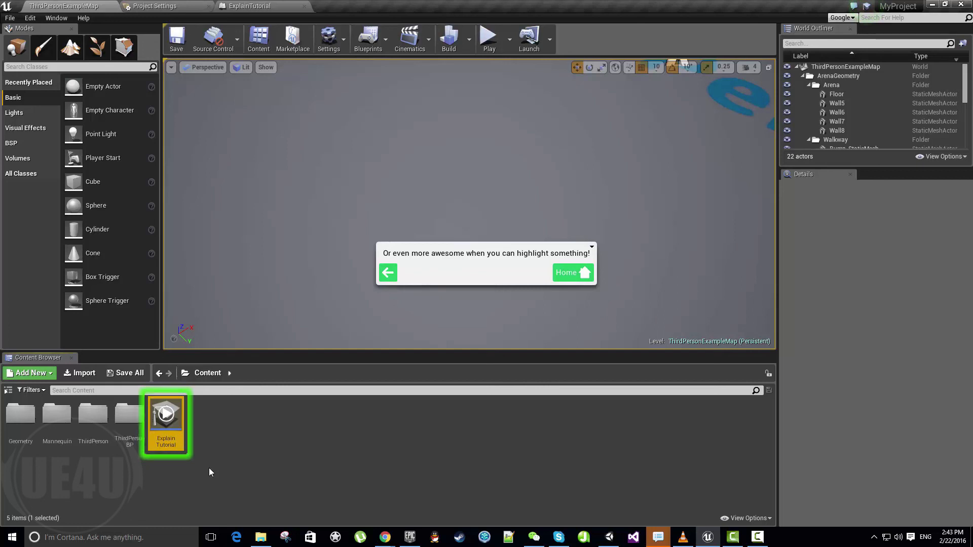